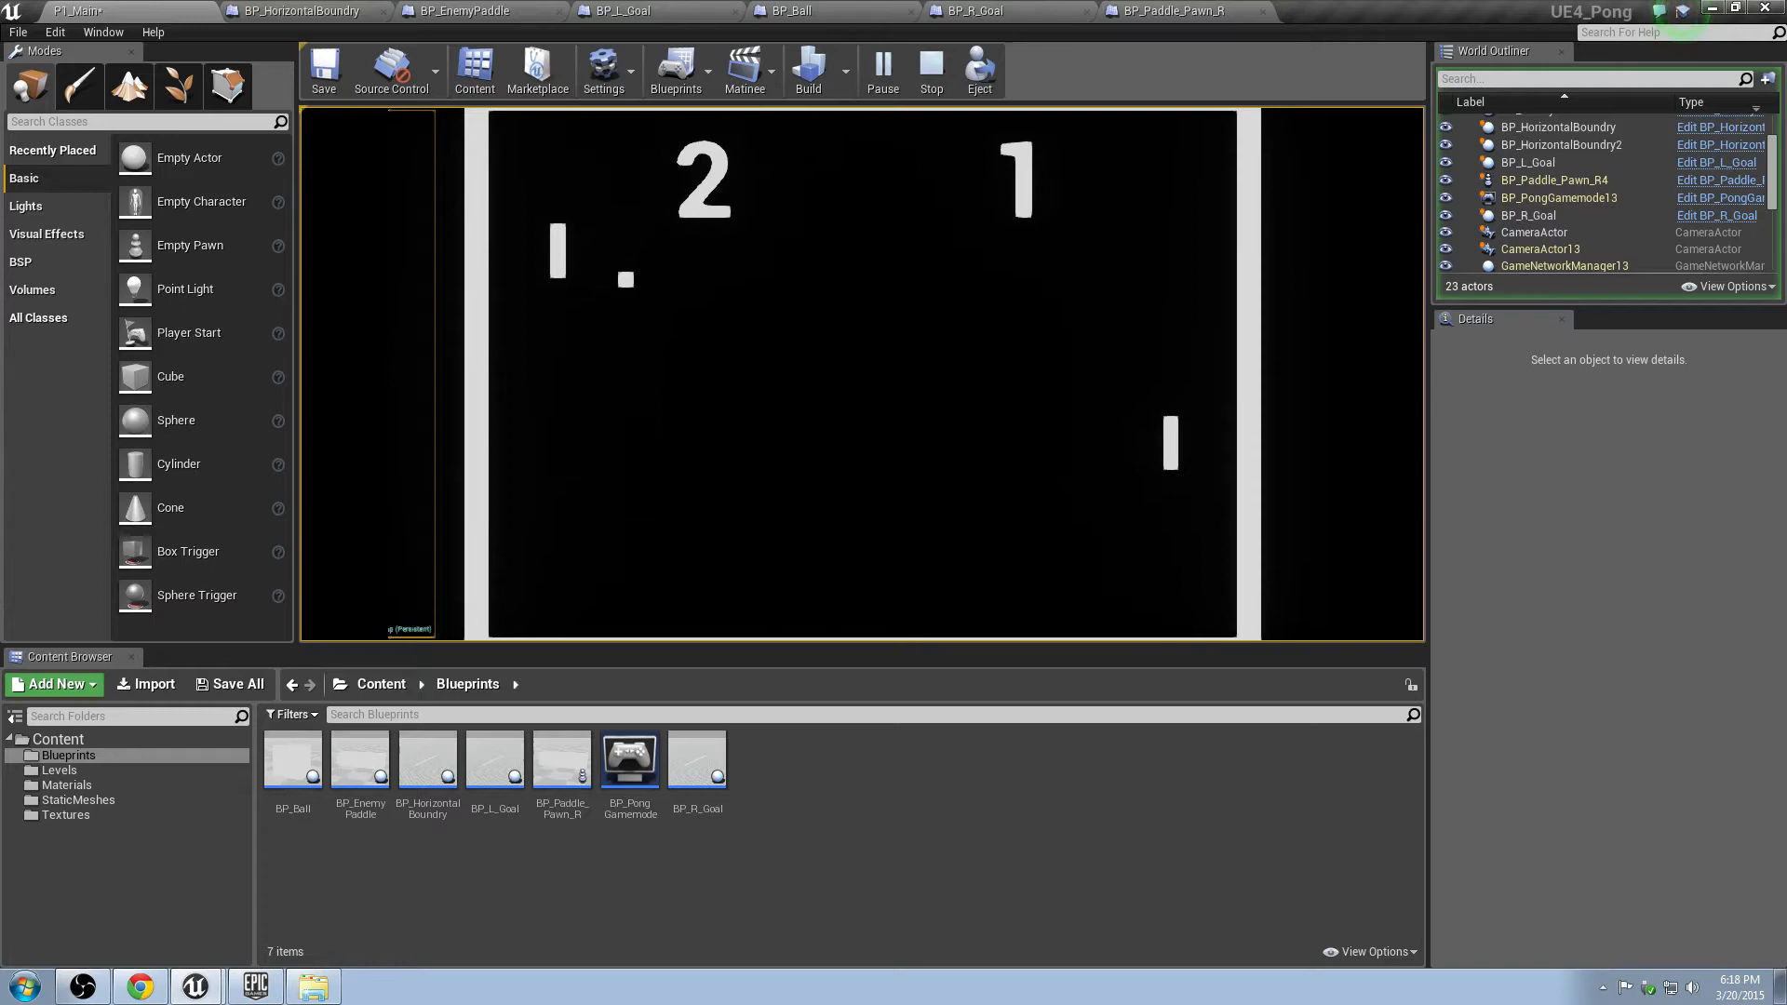
Switch to the BP_Ball blueprint editor showing its EventGraph.
click(930, 69)
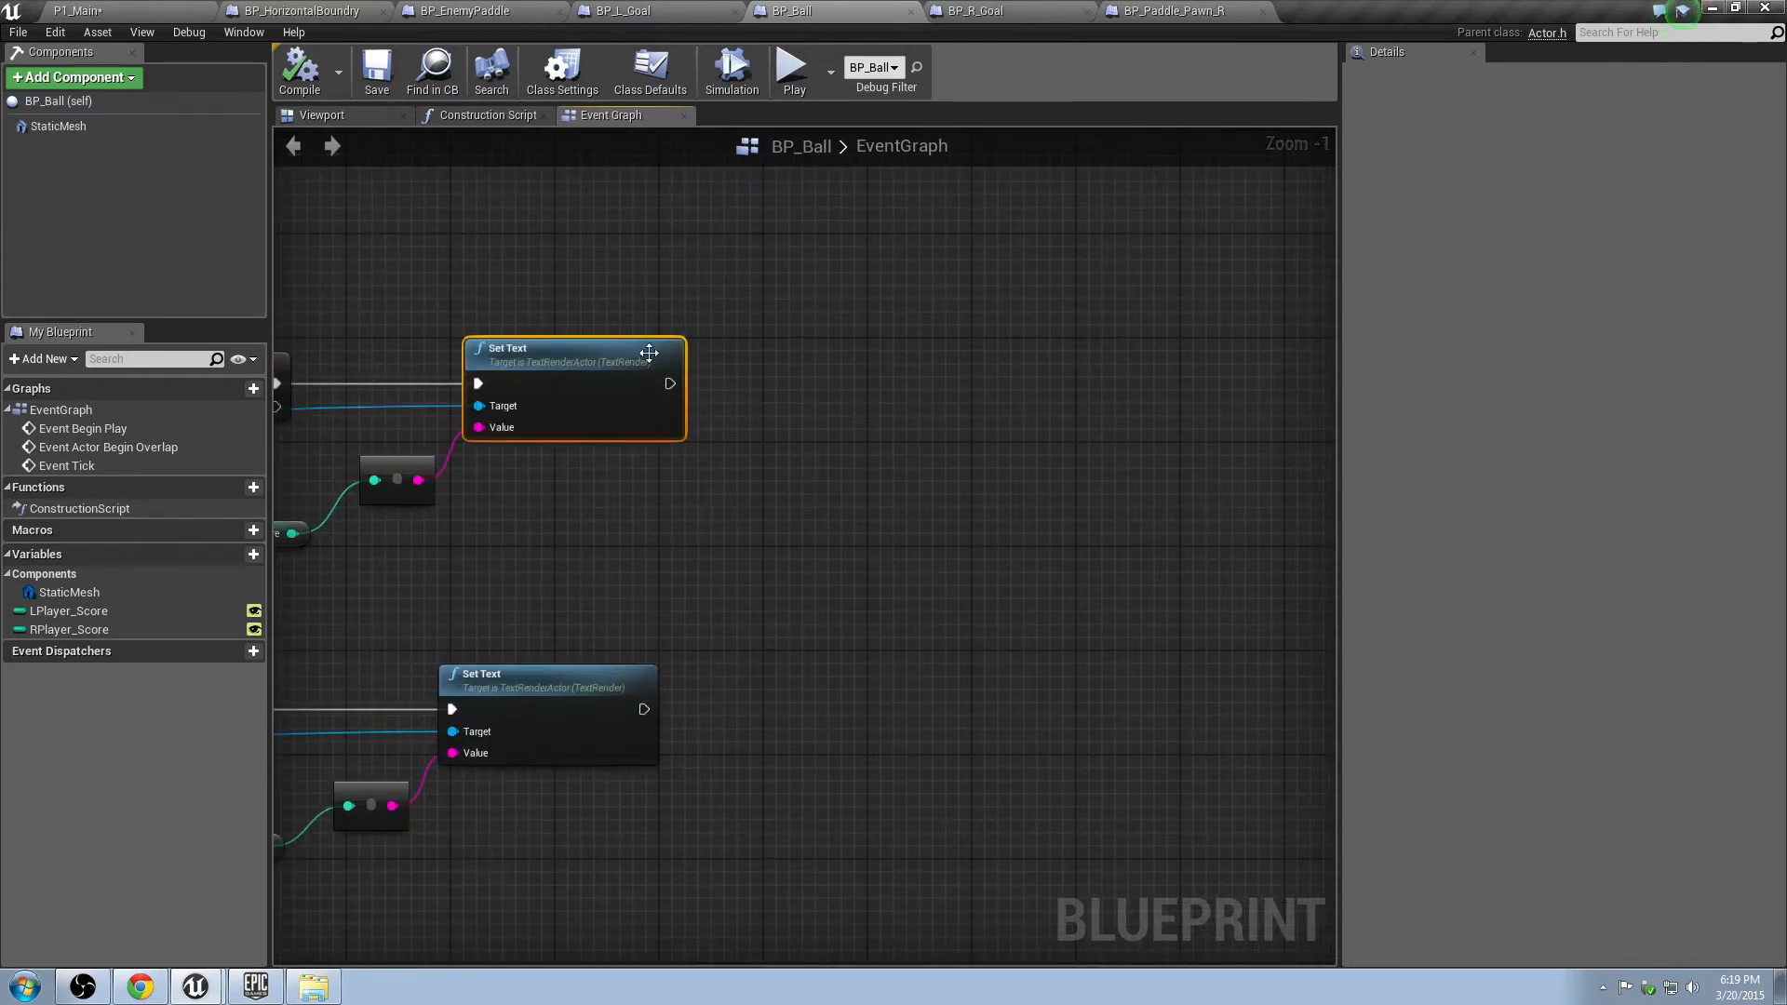
After the score Set Text, add a Branch conditioned on RPlayer Score greater than 10.
drag(574, 387, 547, 363)
text(if)
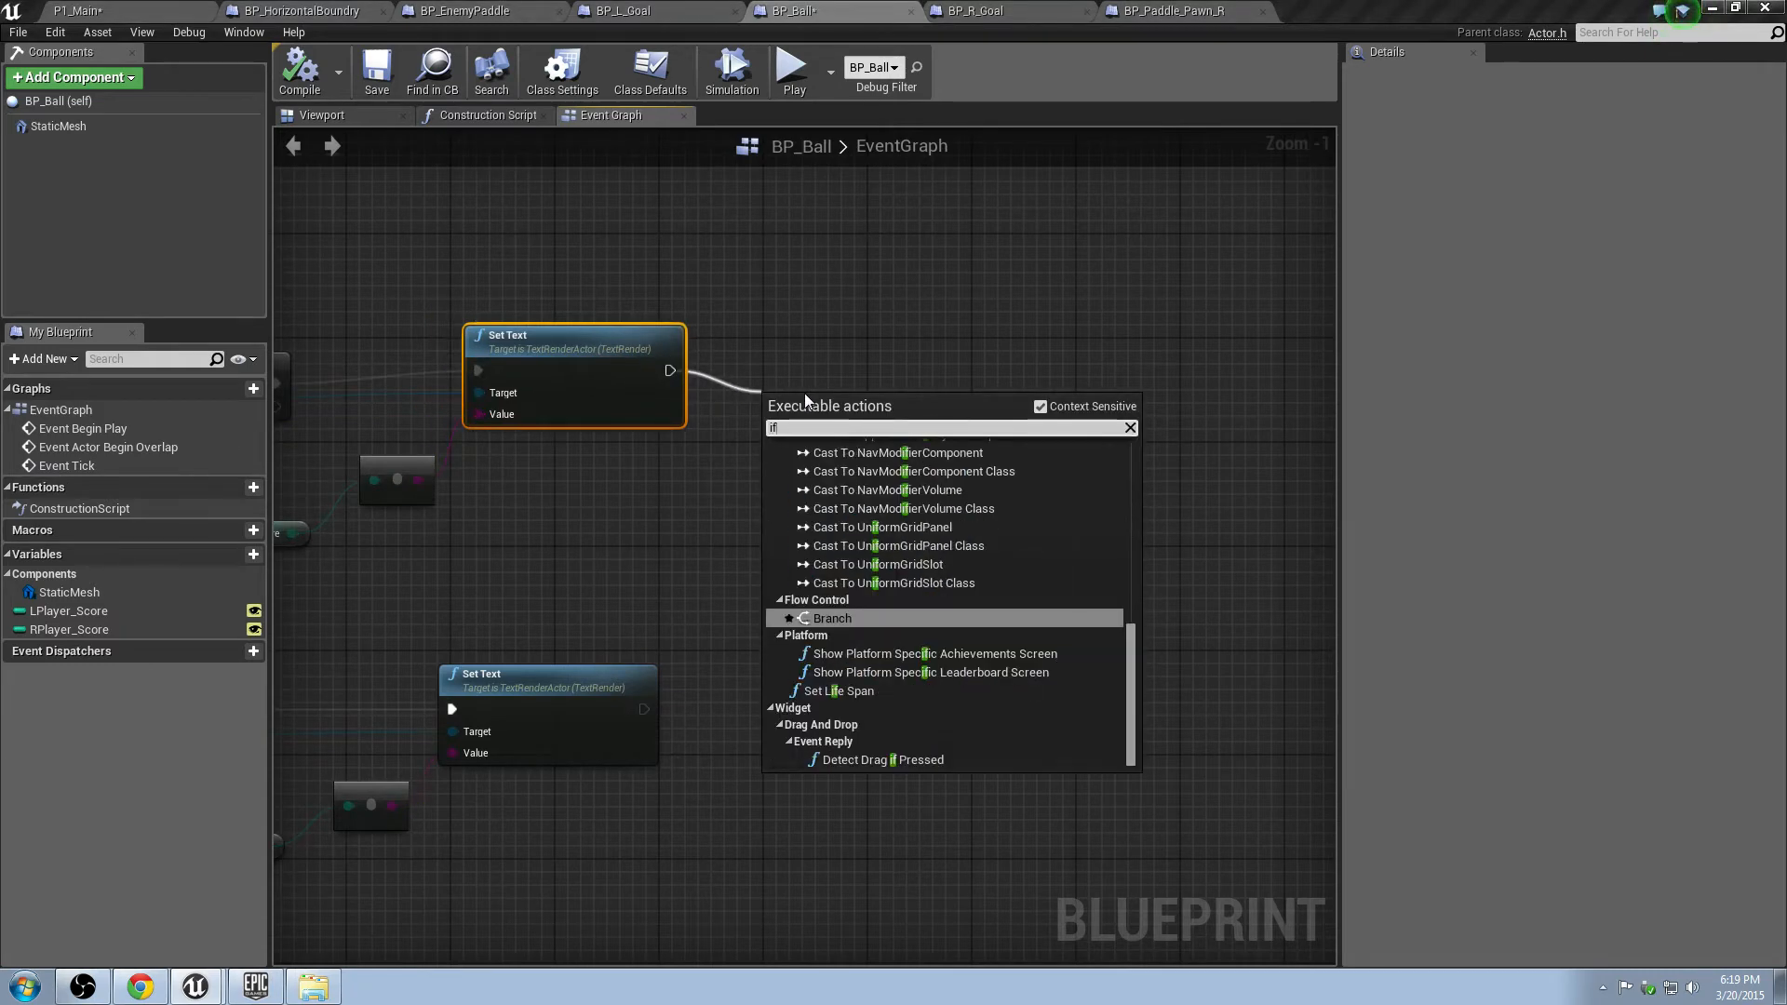
click(832, 618)
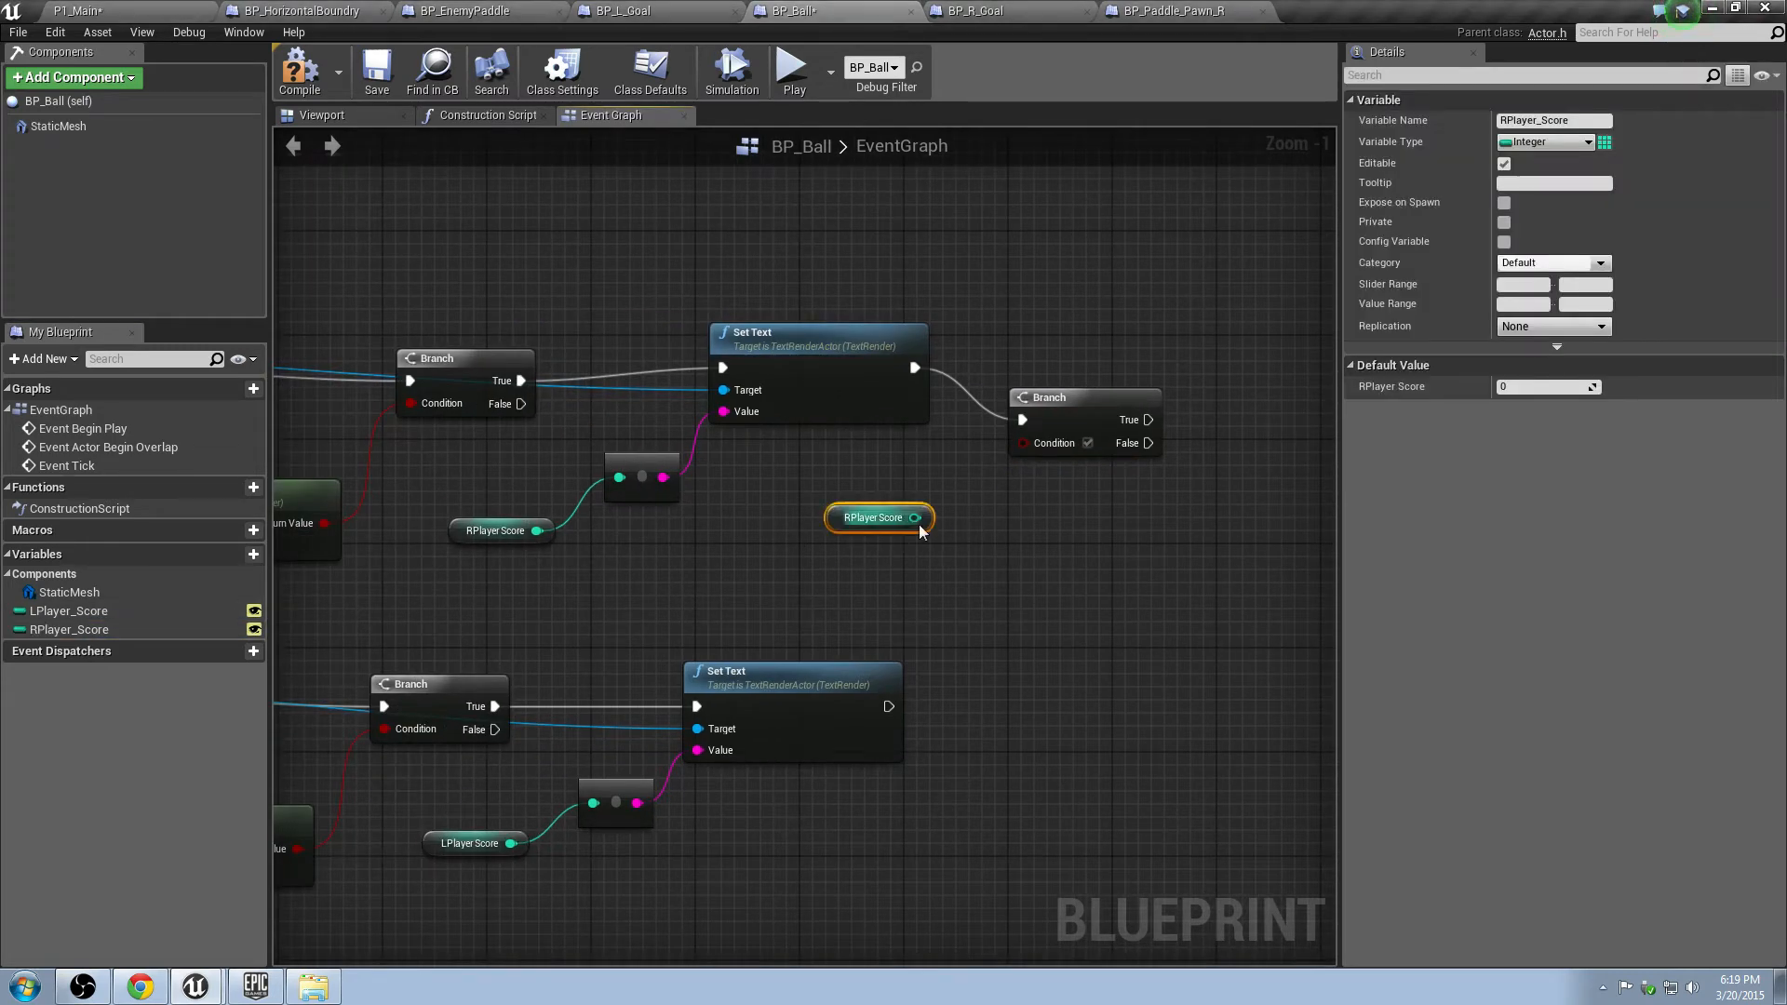
drag(916, 518, 1003, 532)
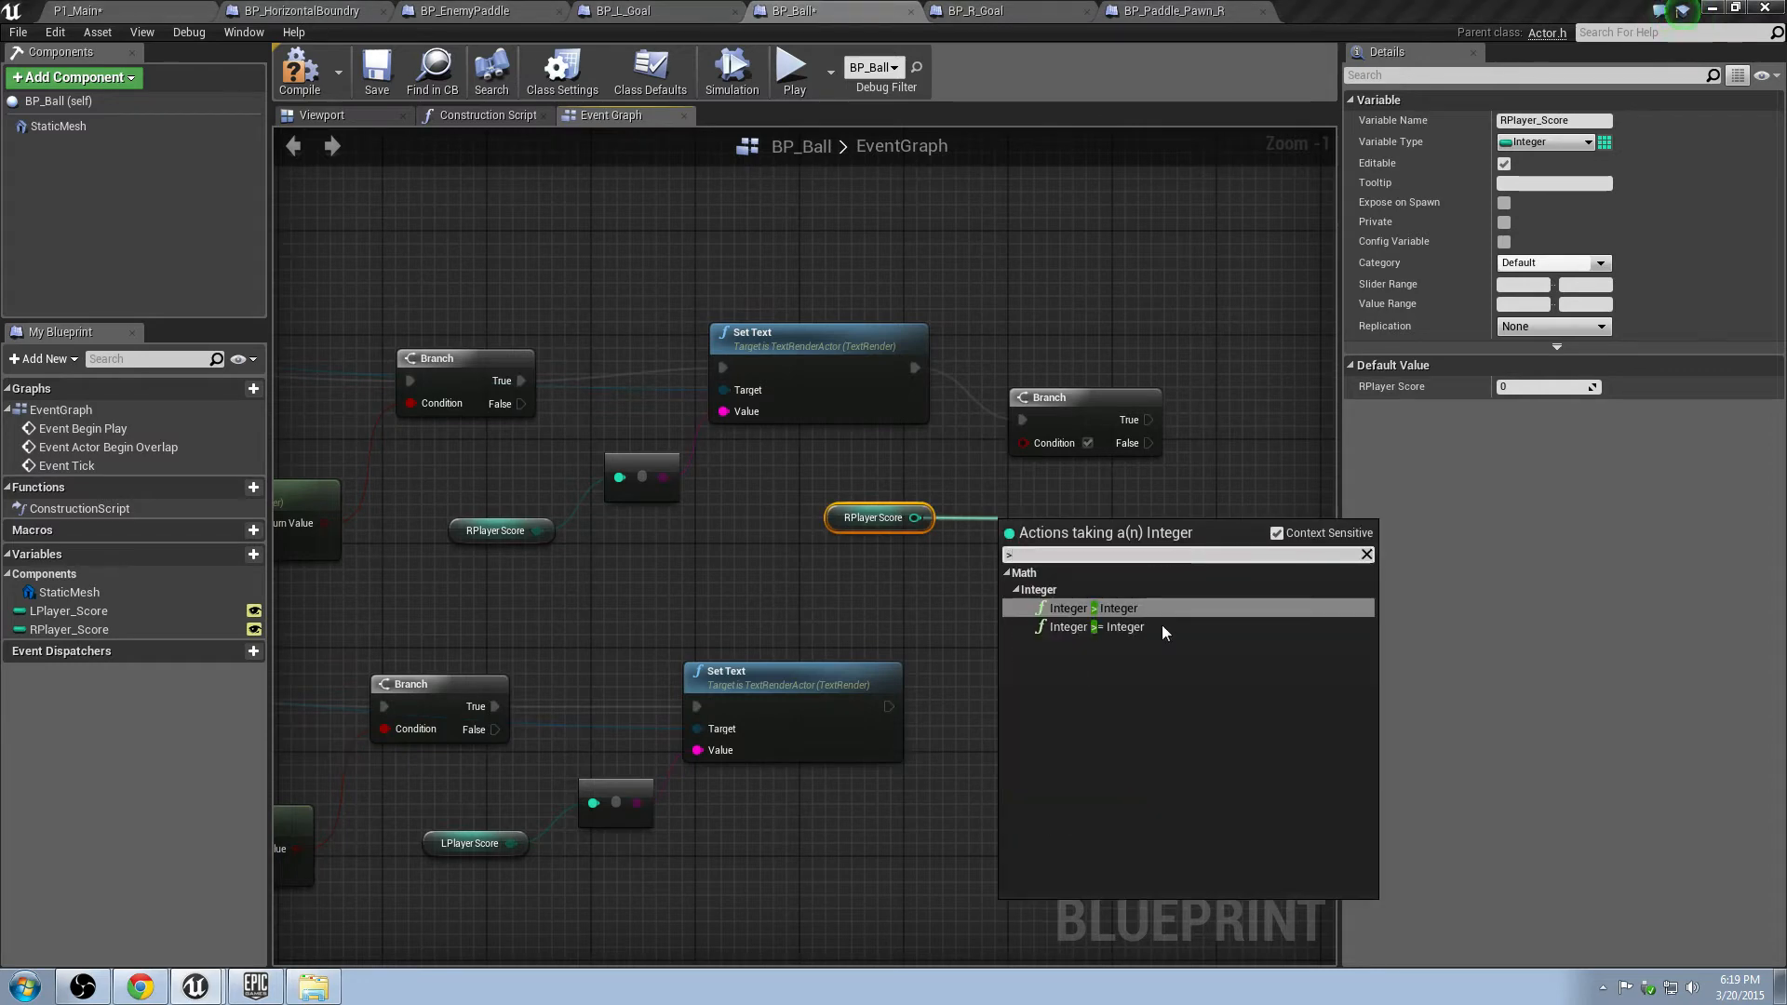
click(1068, 607)
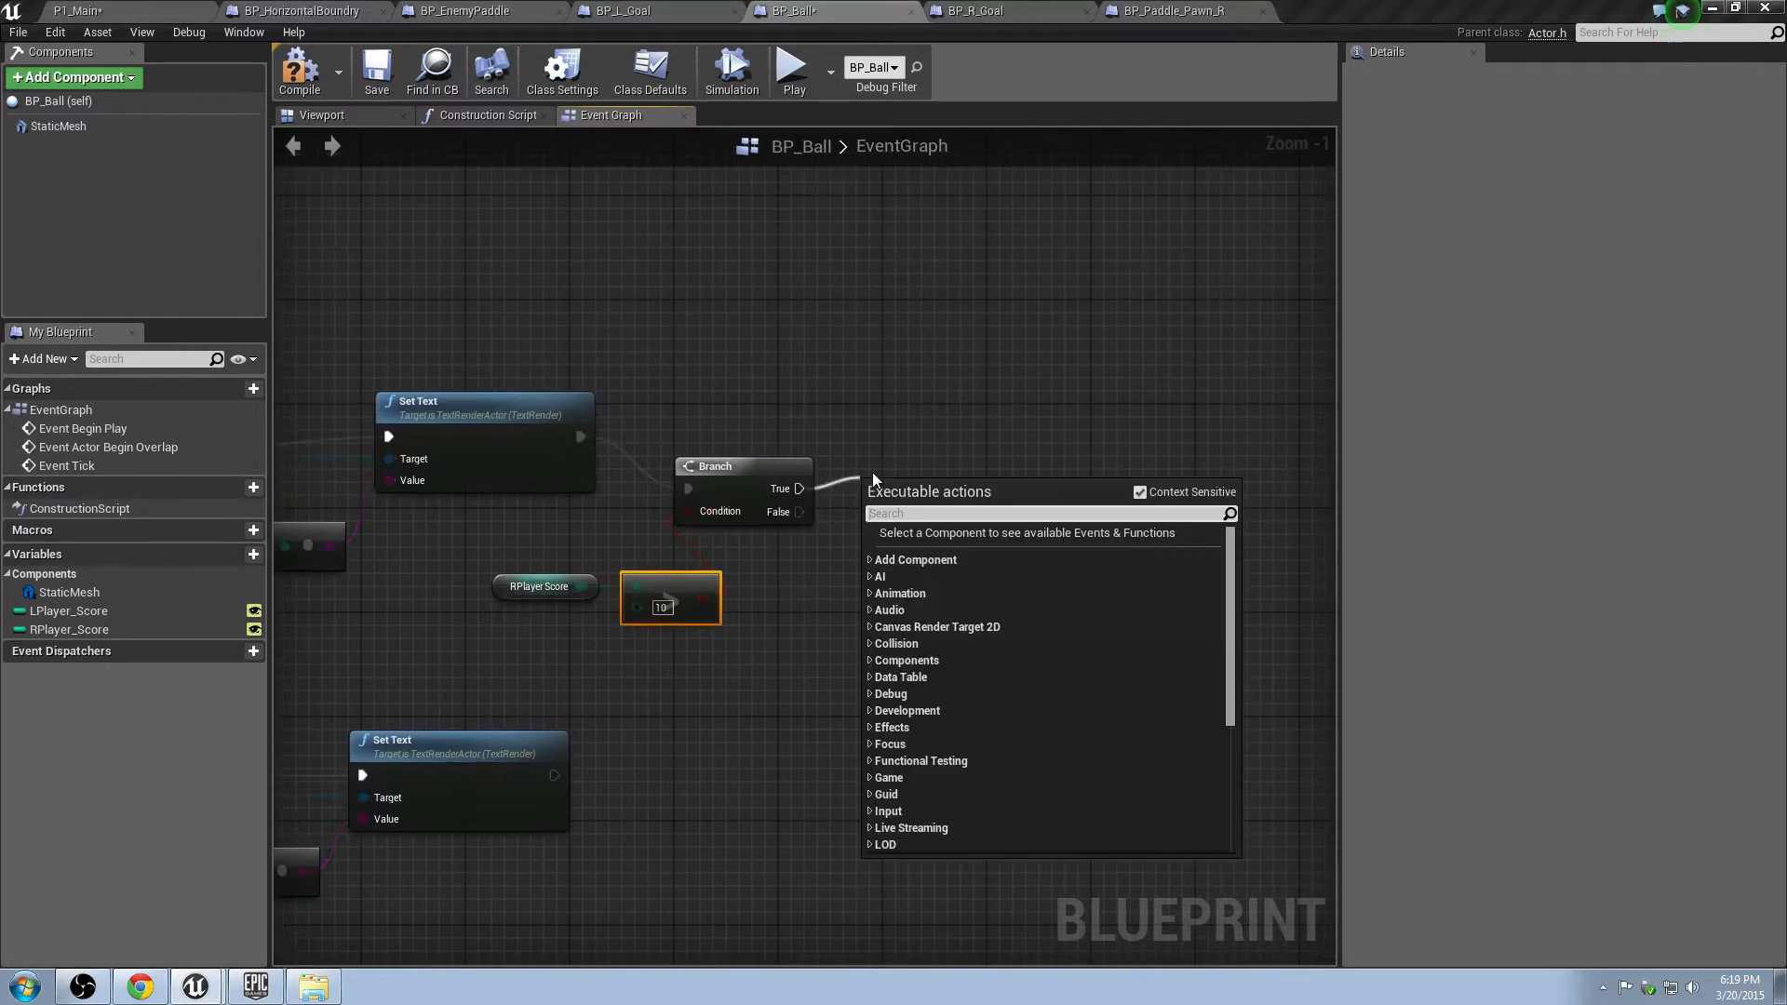
Add a Print String node showing the win message from the branch.
text(print)
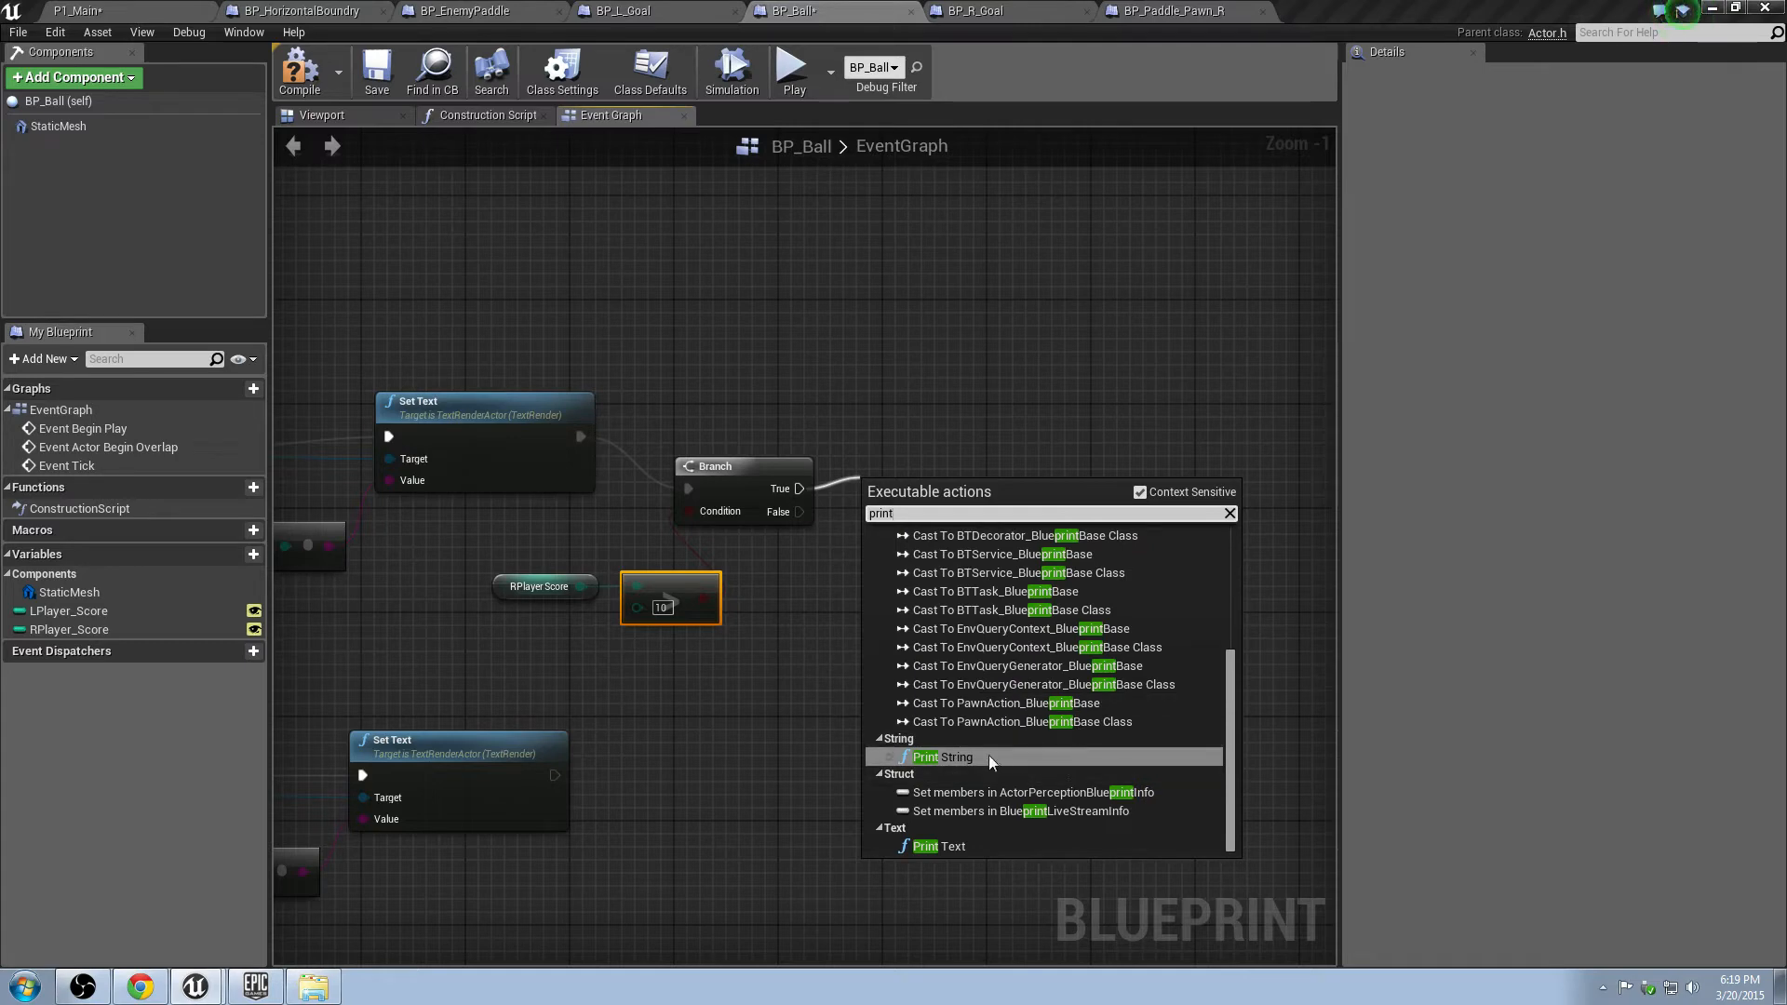
click(940, 758)
text(Left side wins!)
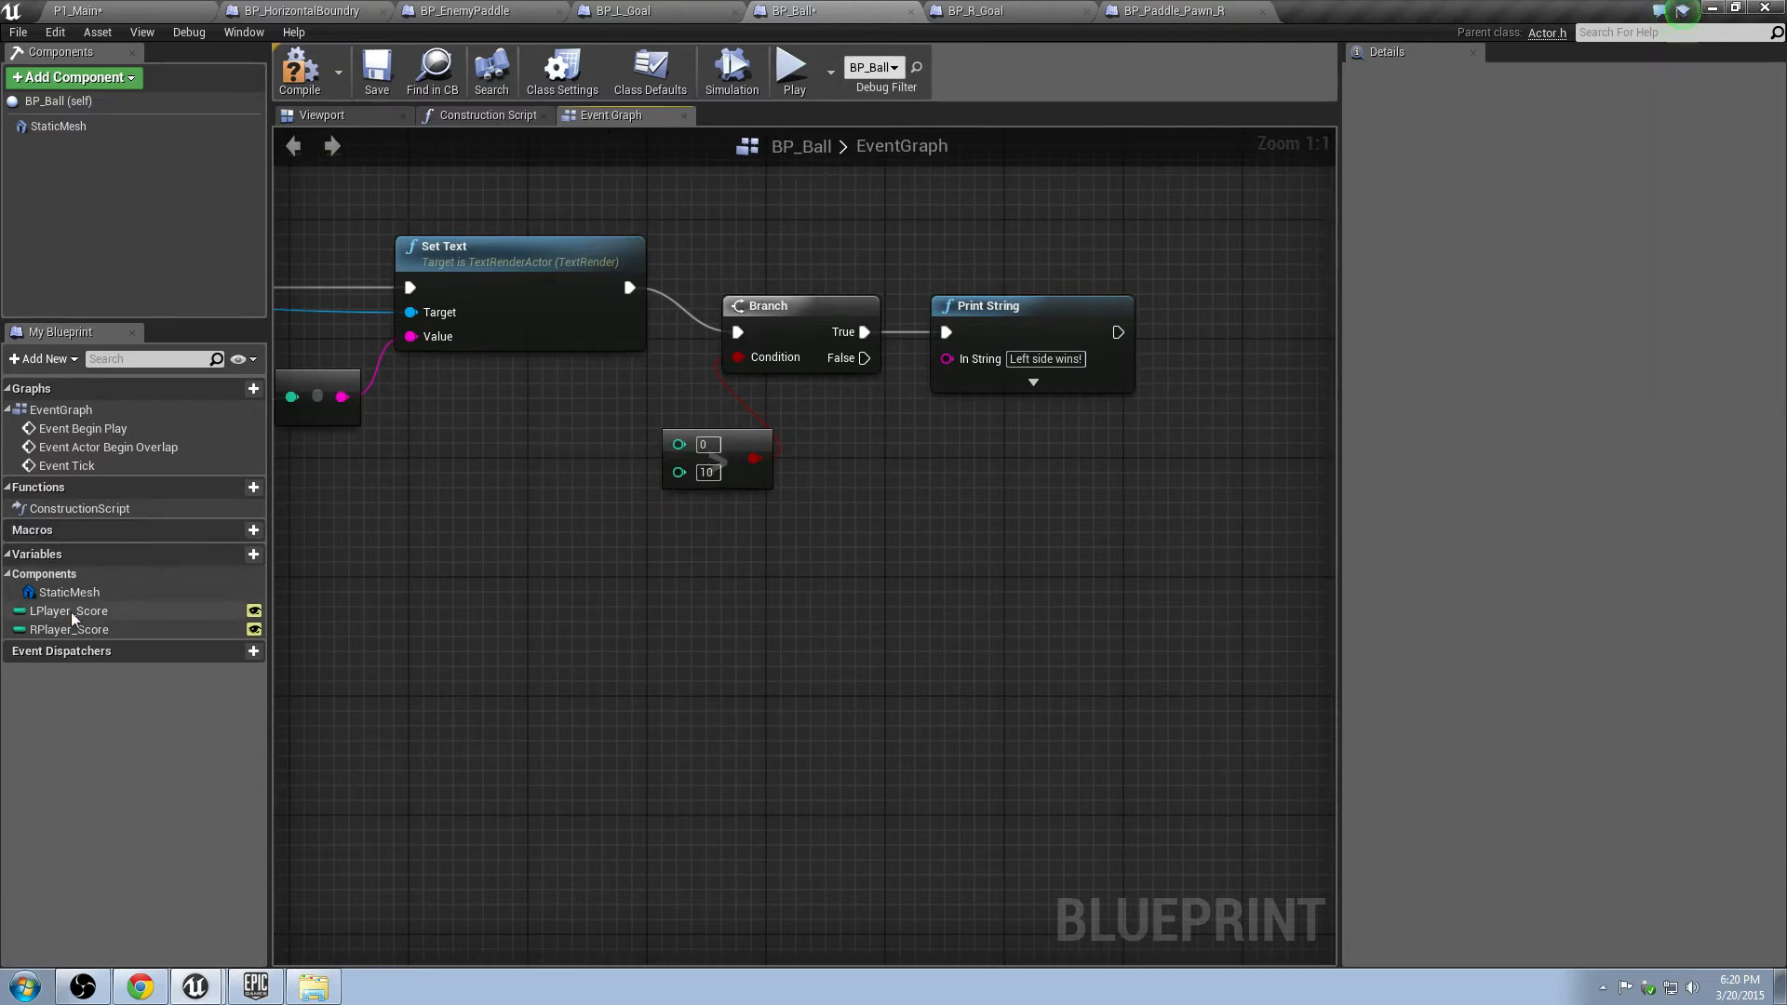
Place LPlayer Score for the left-side > 10 check, then return to the BP_Ball graph.
click(69, 610)
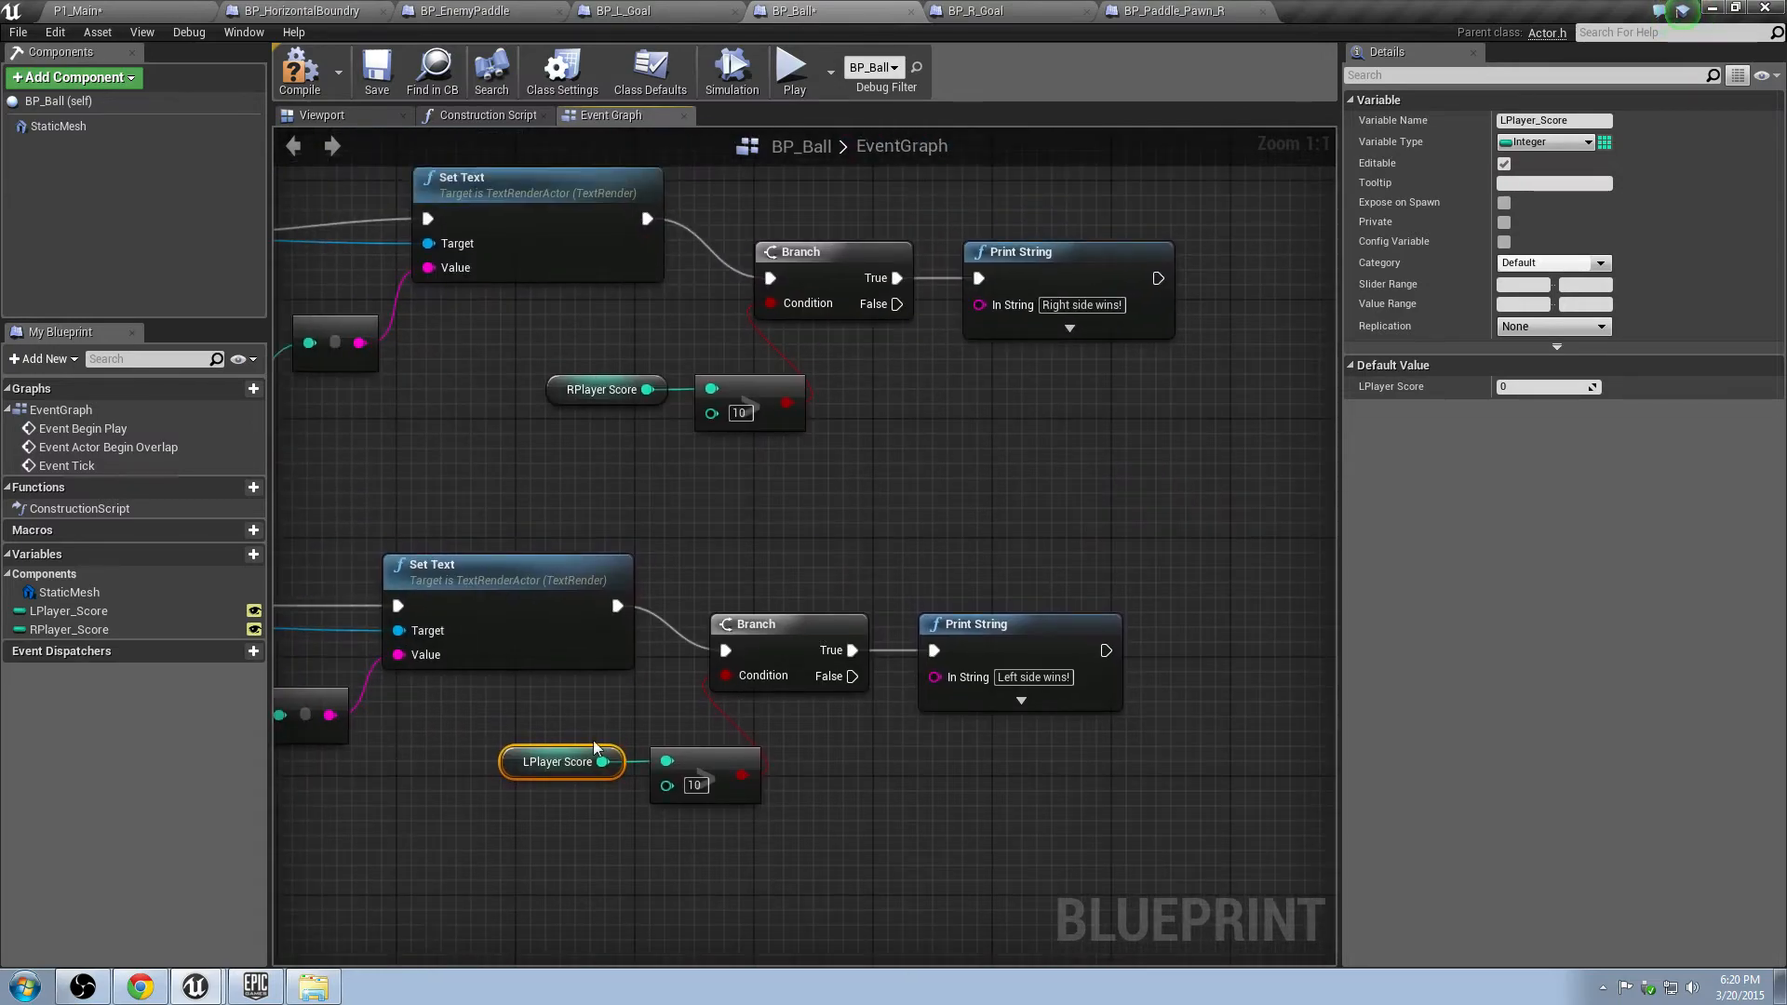
mouse_move(932, 494)
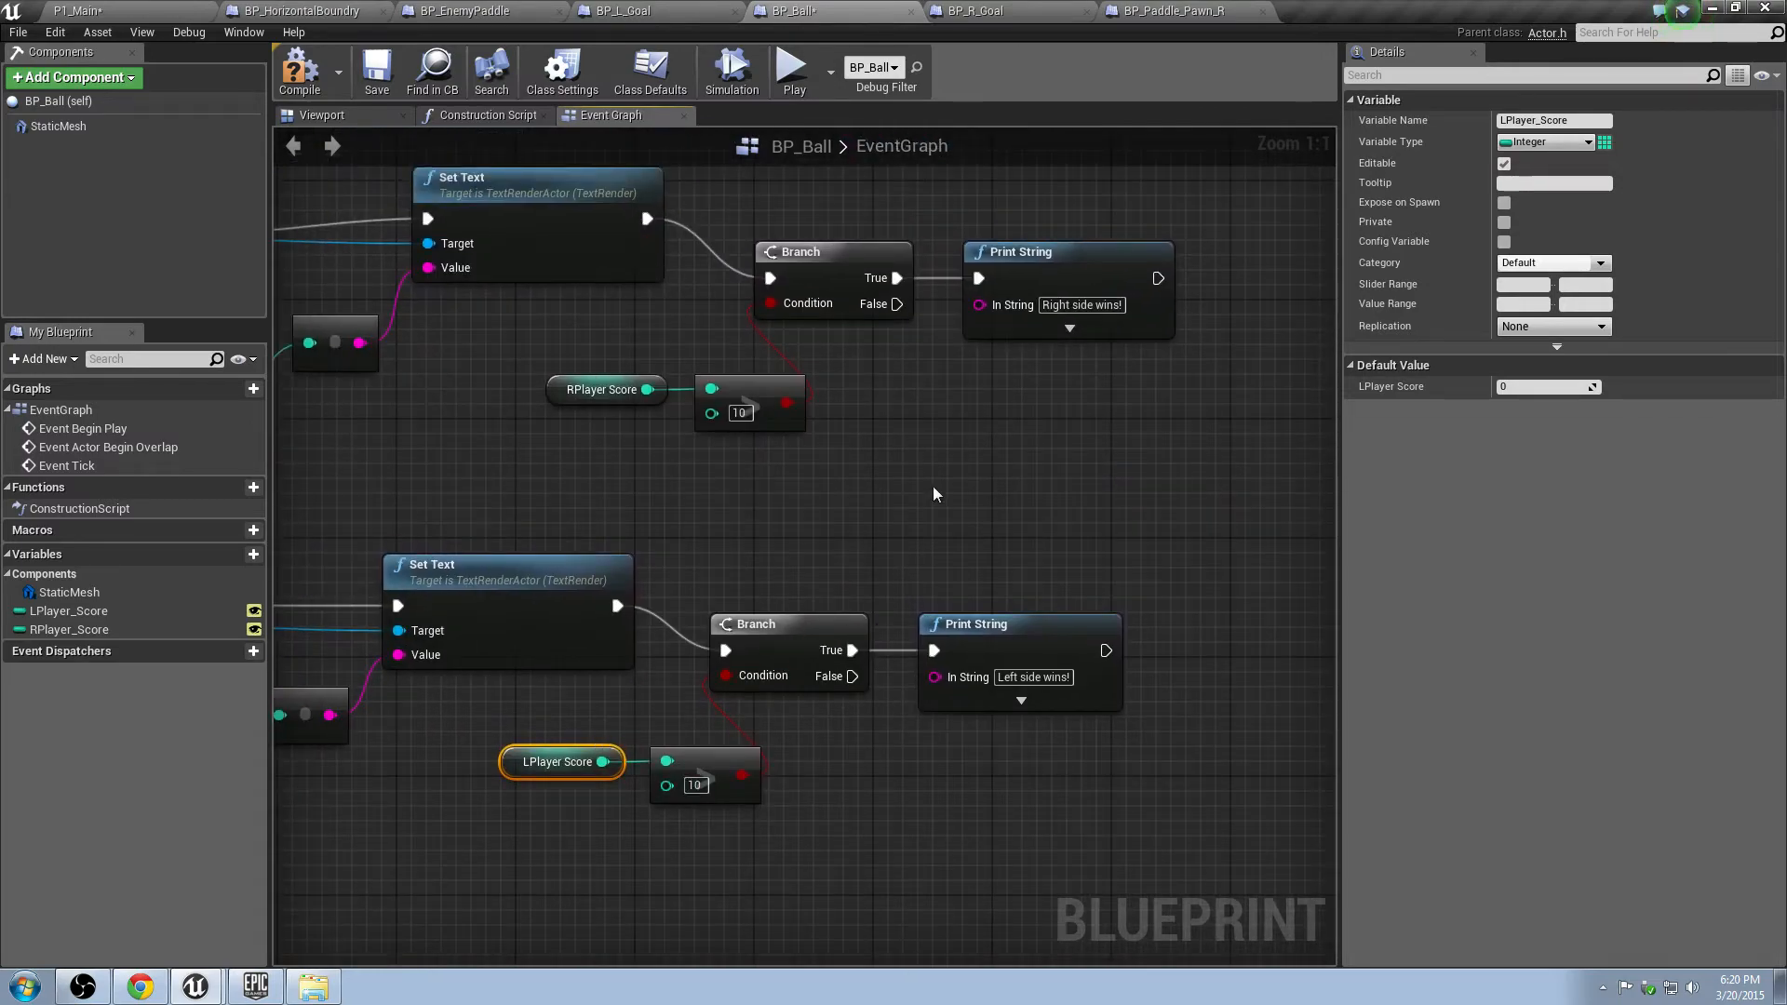
mouse_move(795, 670)
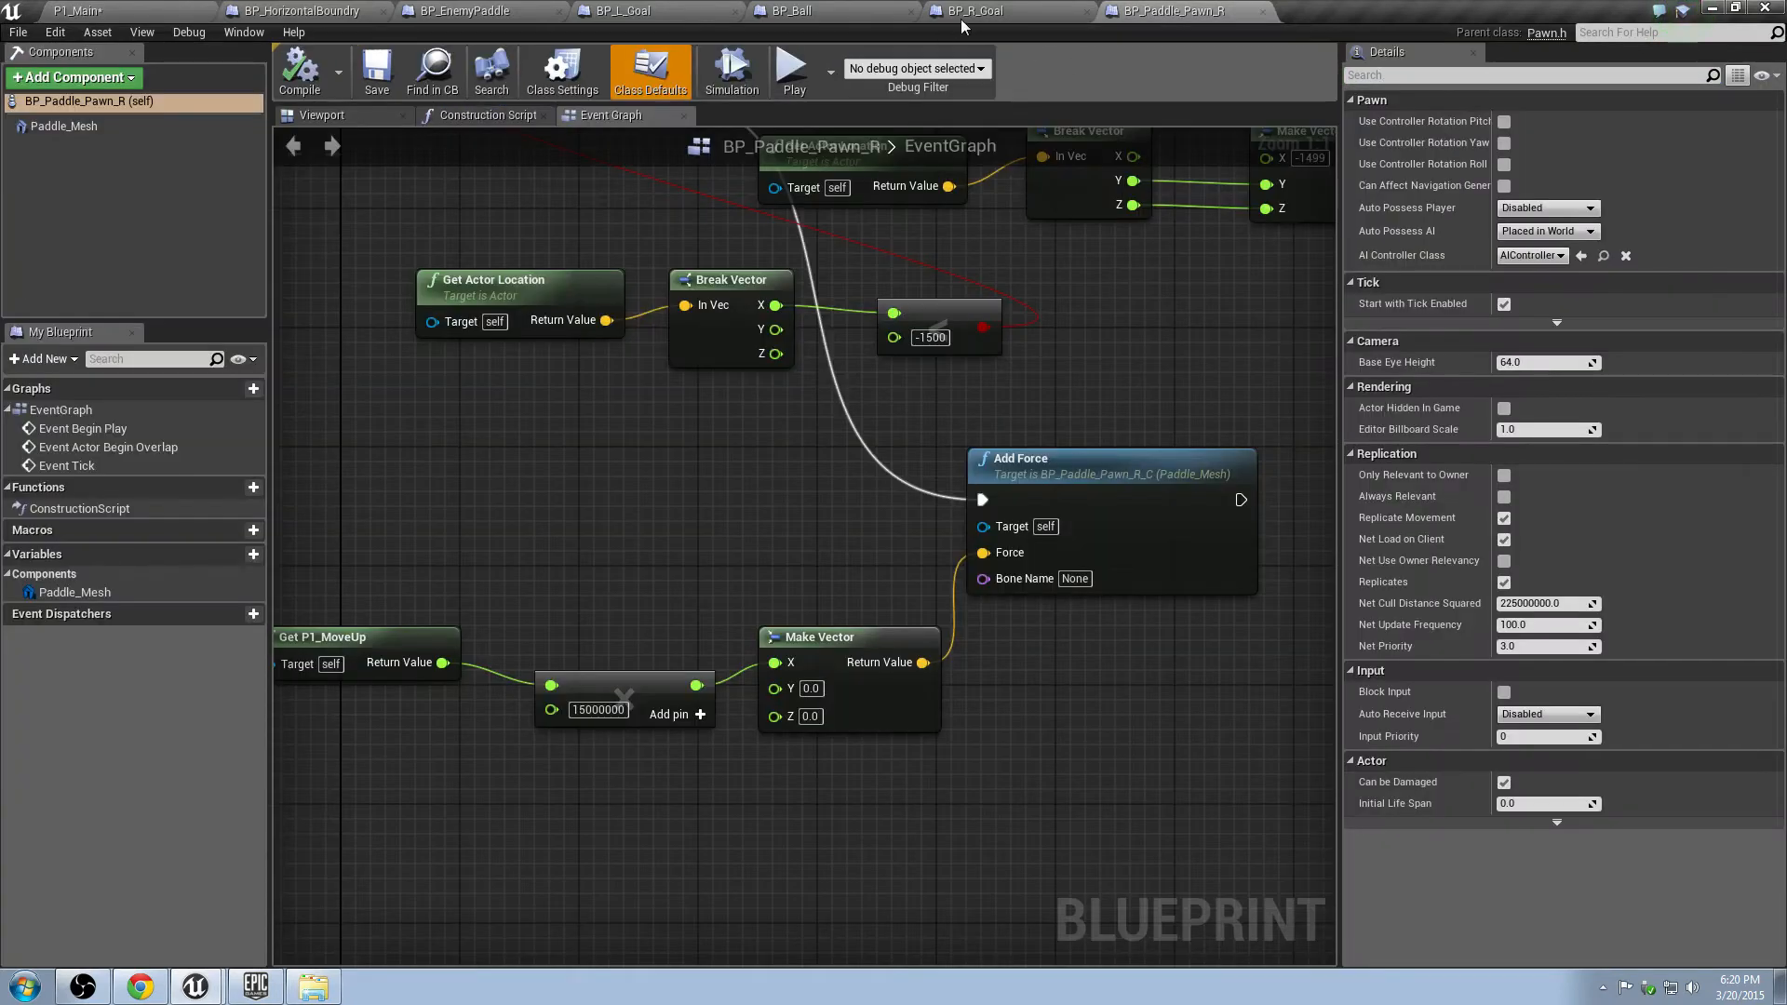
click(786, 11)
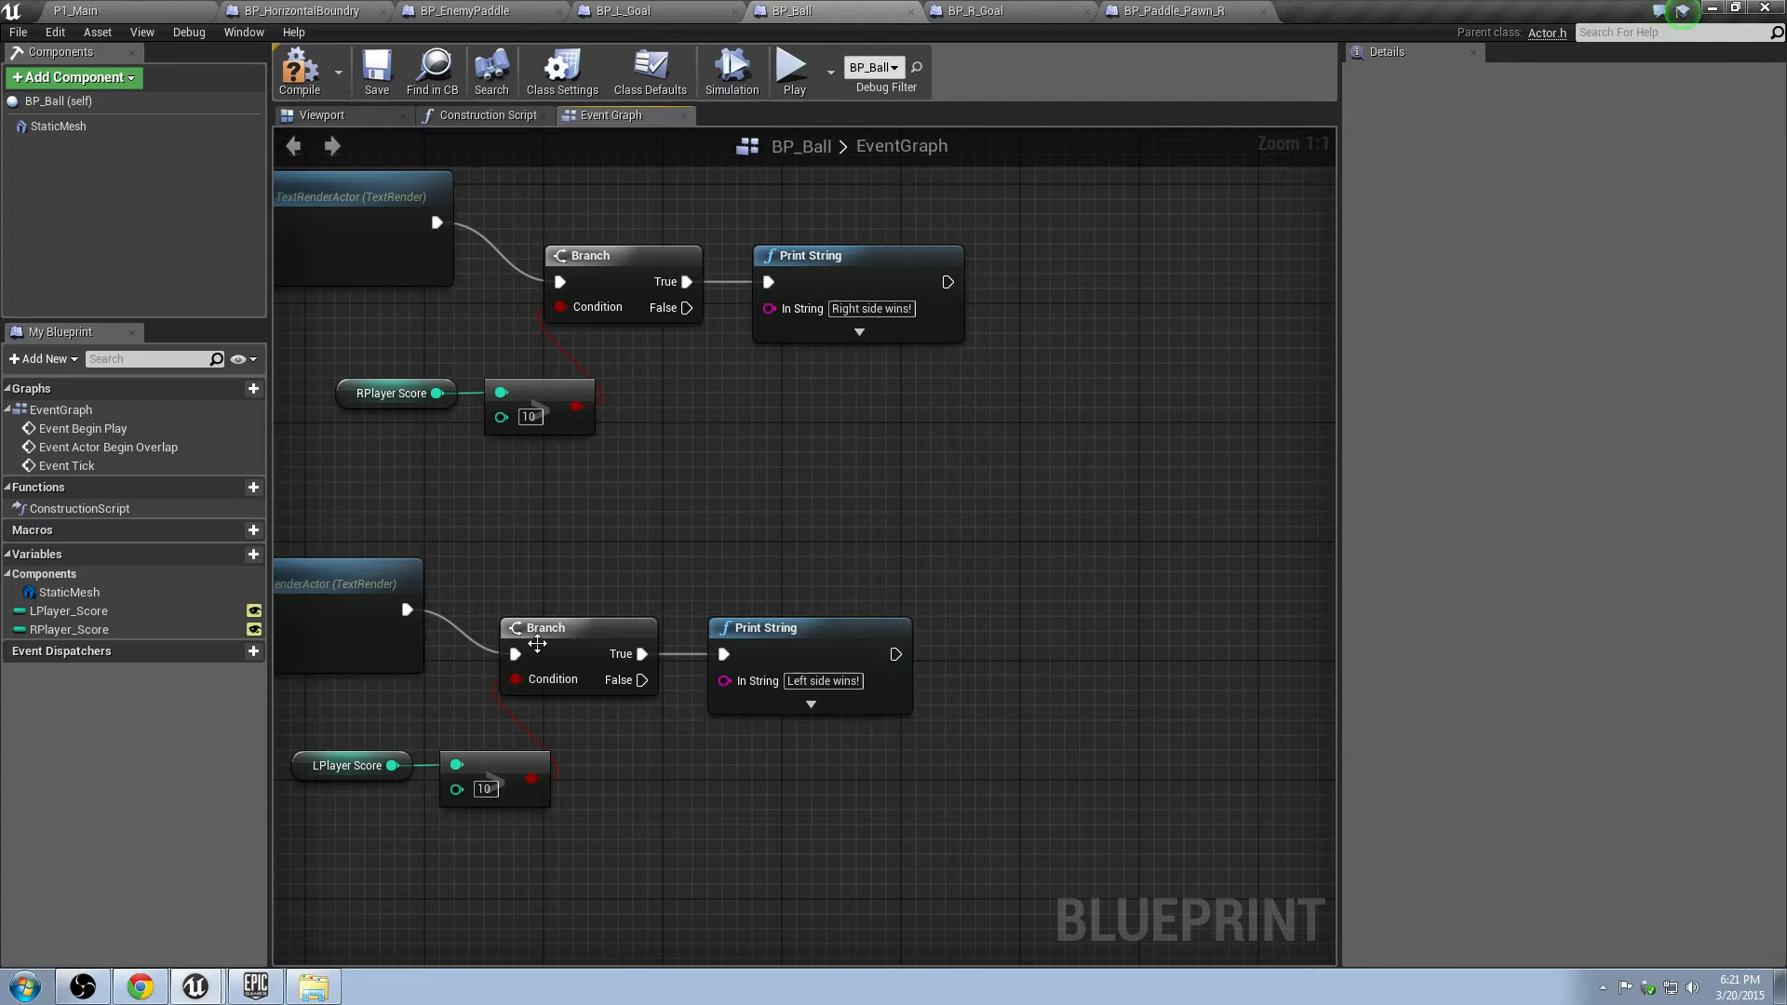
mouse_move(940, 478)
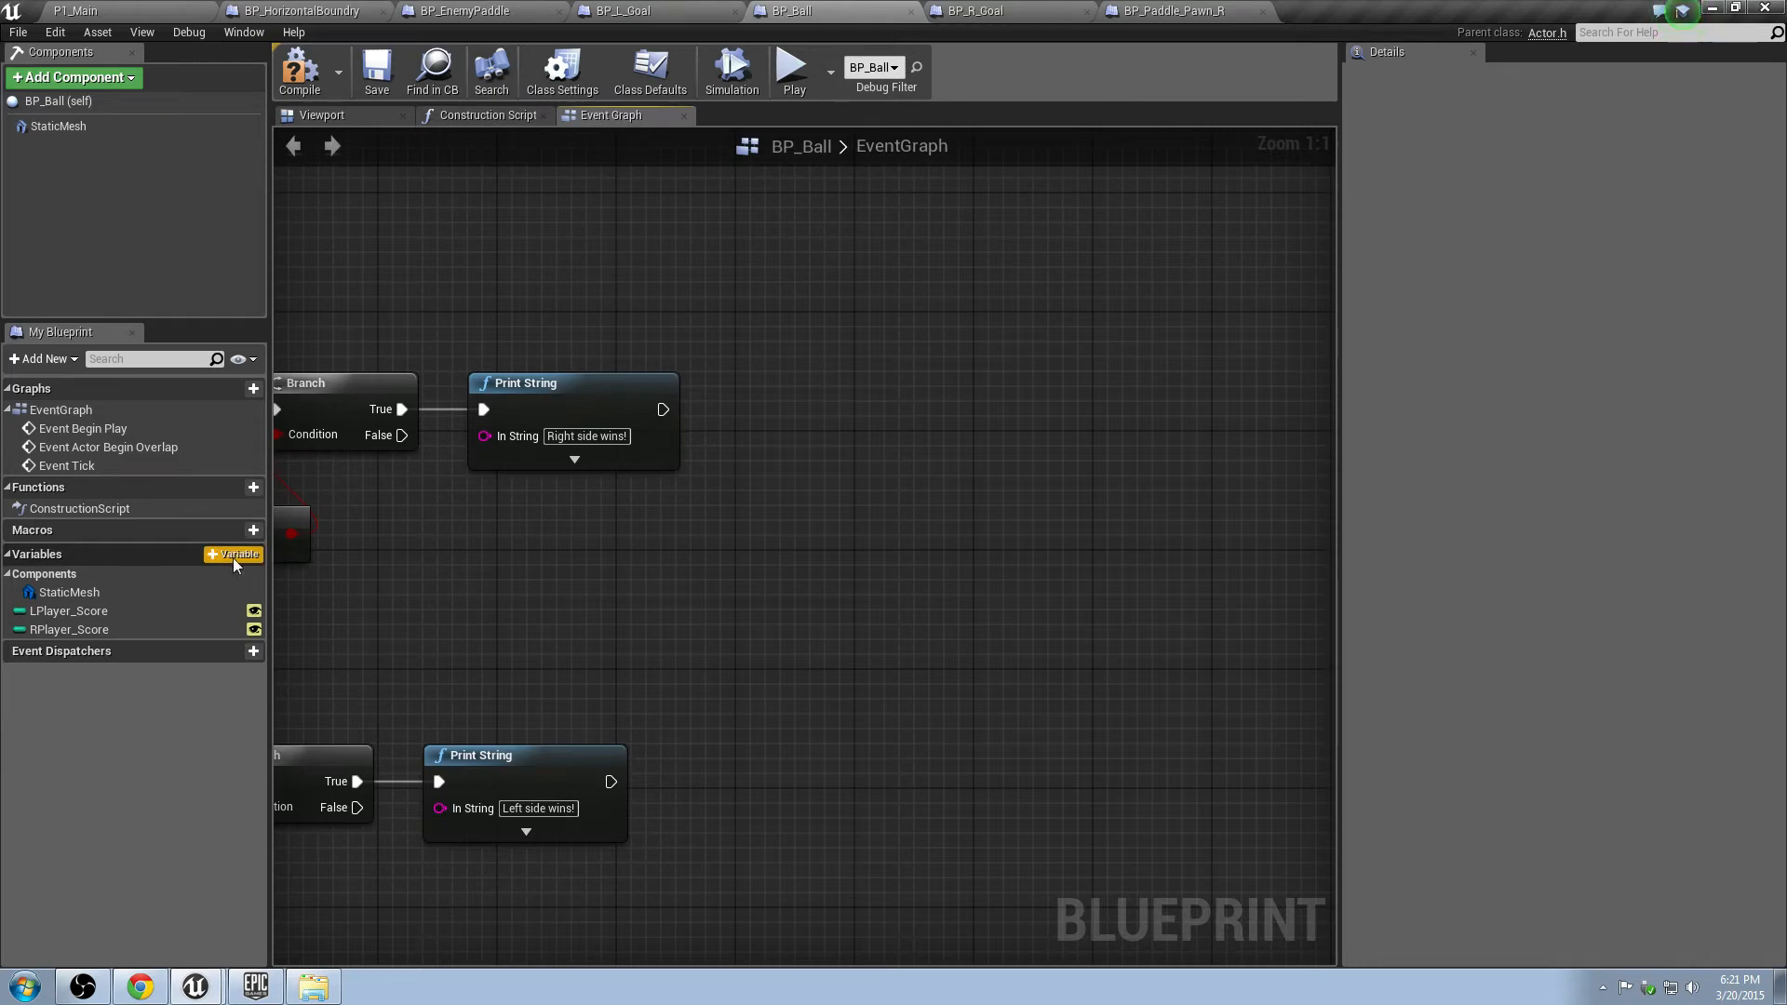
Create an editable Boolean variable named bGameover.
click(232, 555)
text(bGameover)
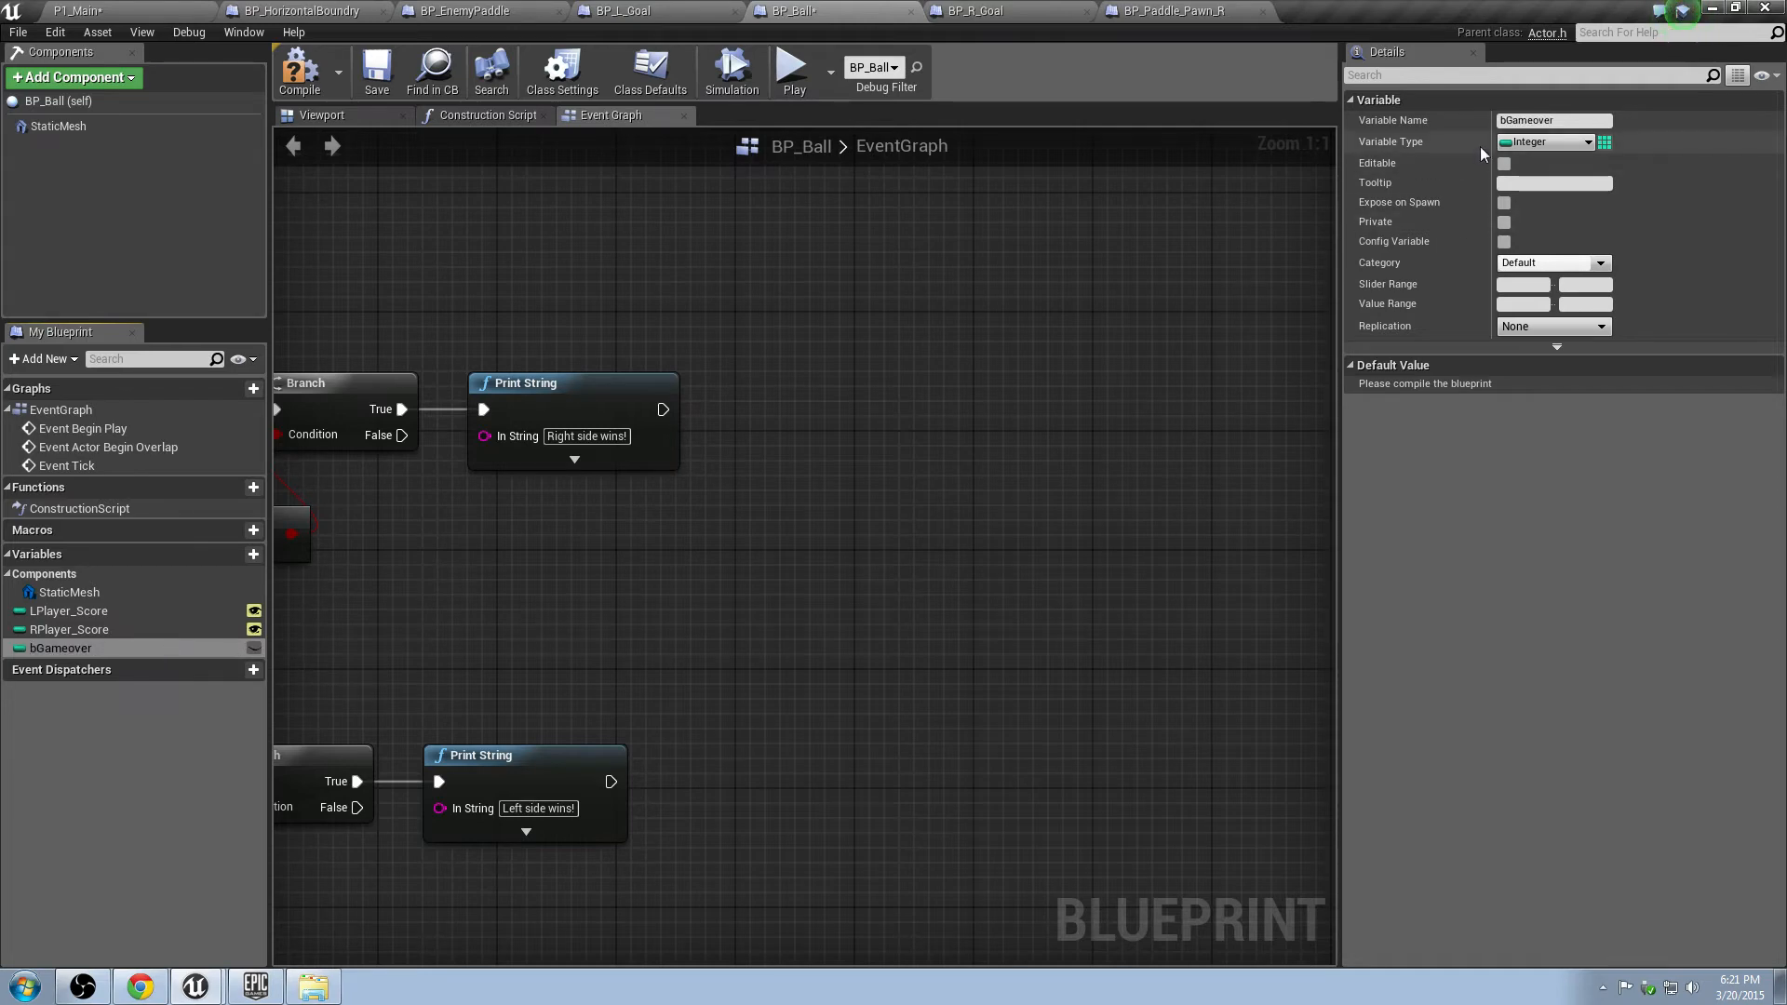
click(1545, 142)
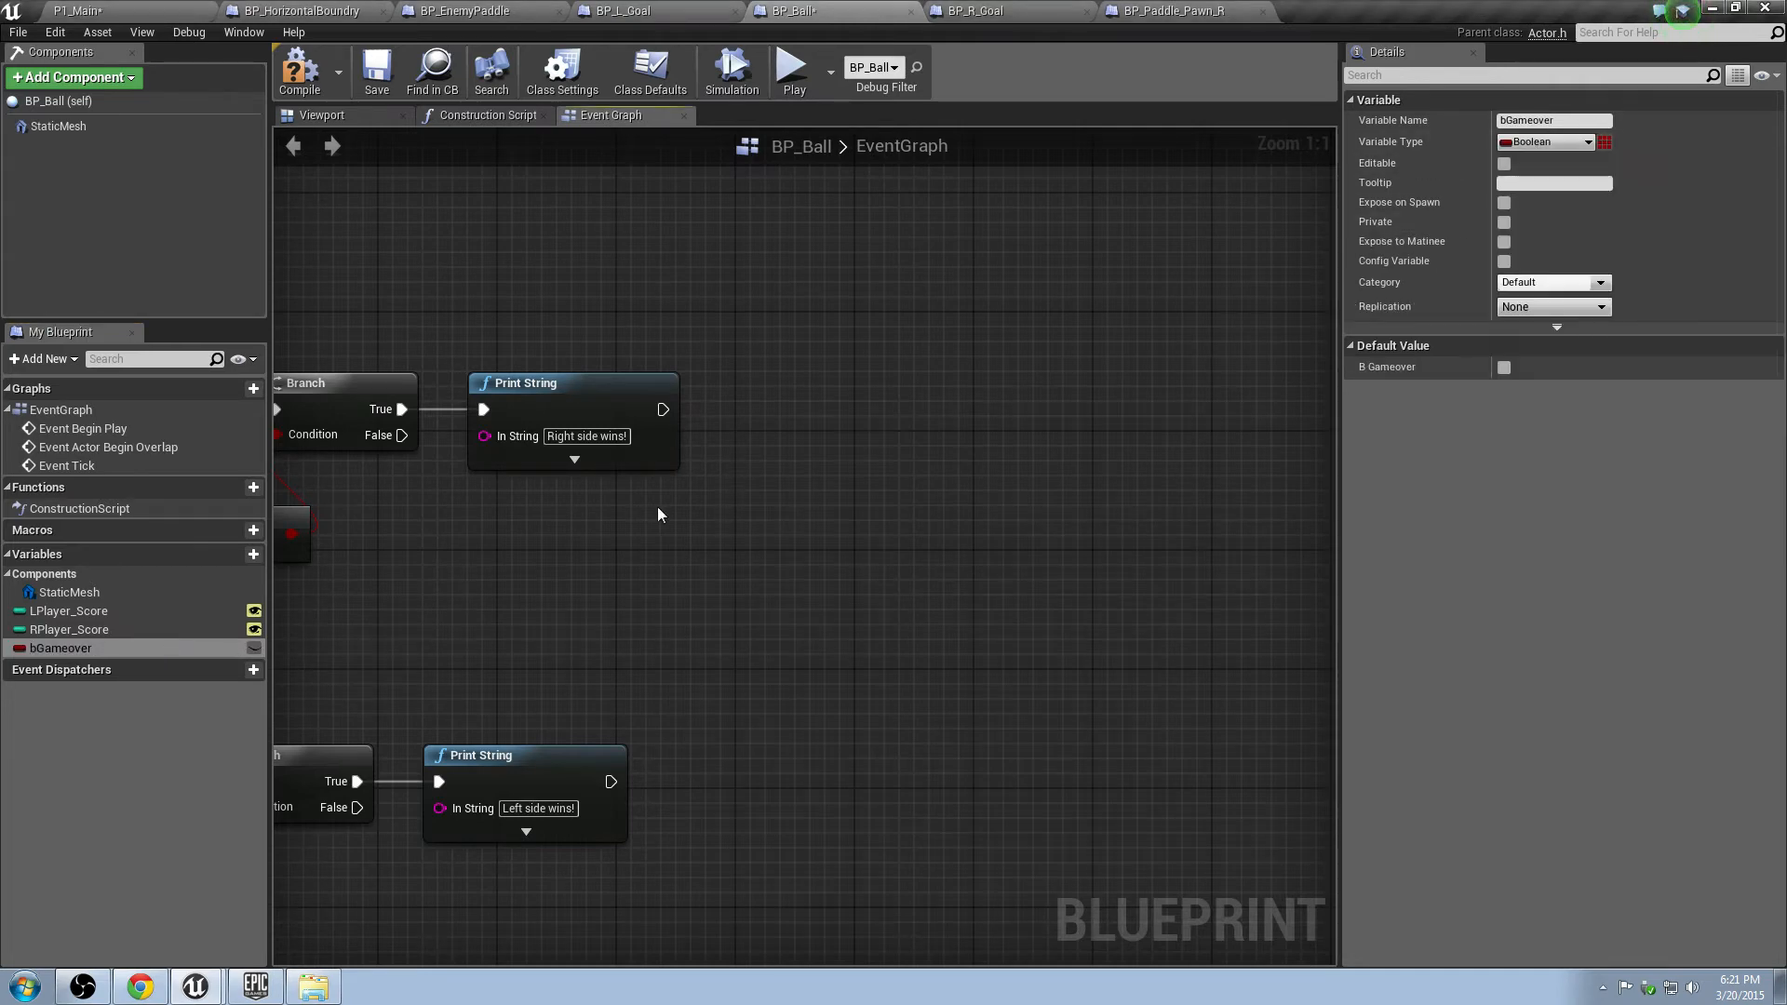
click(1504, 163)
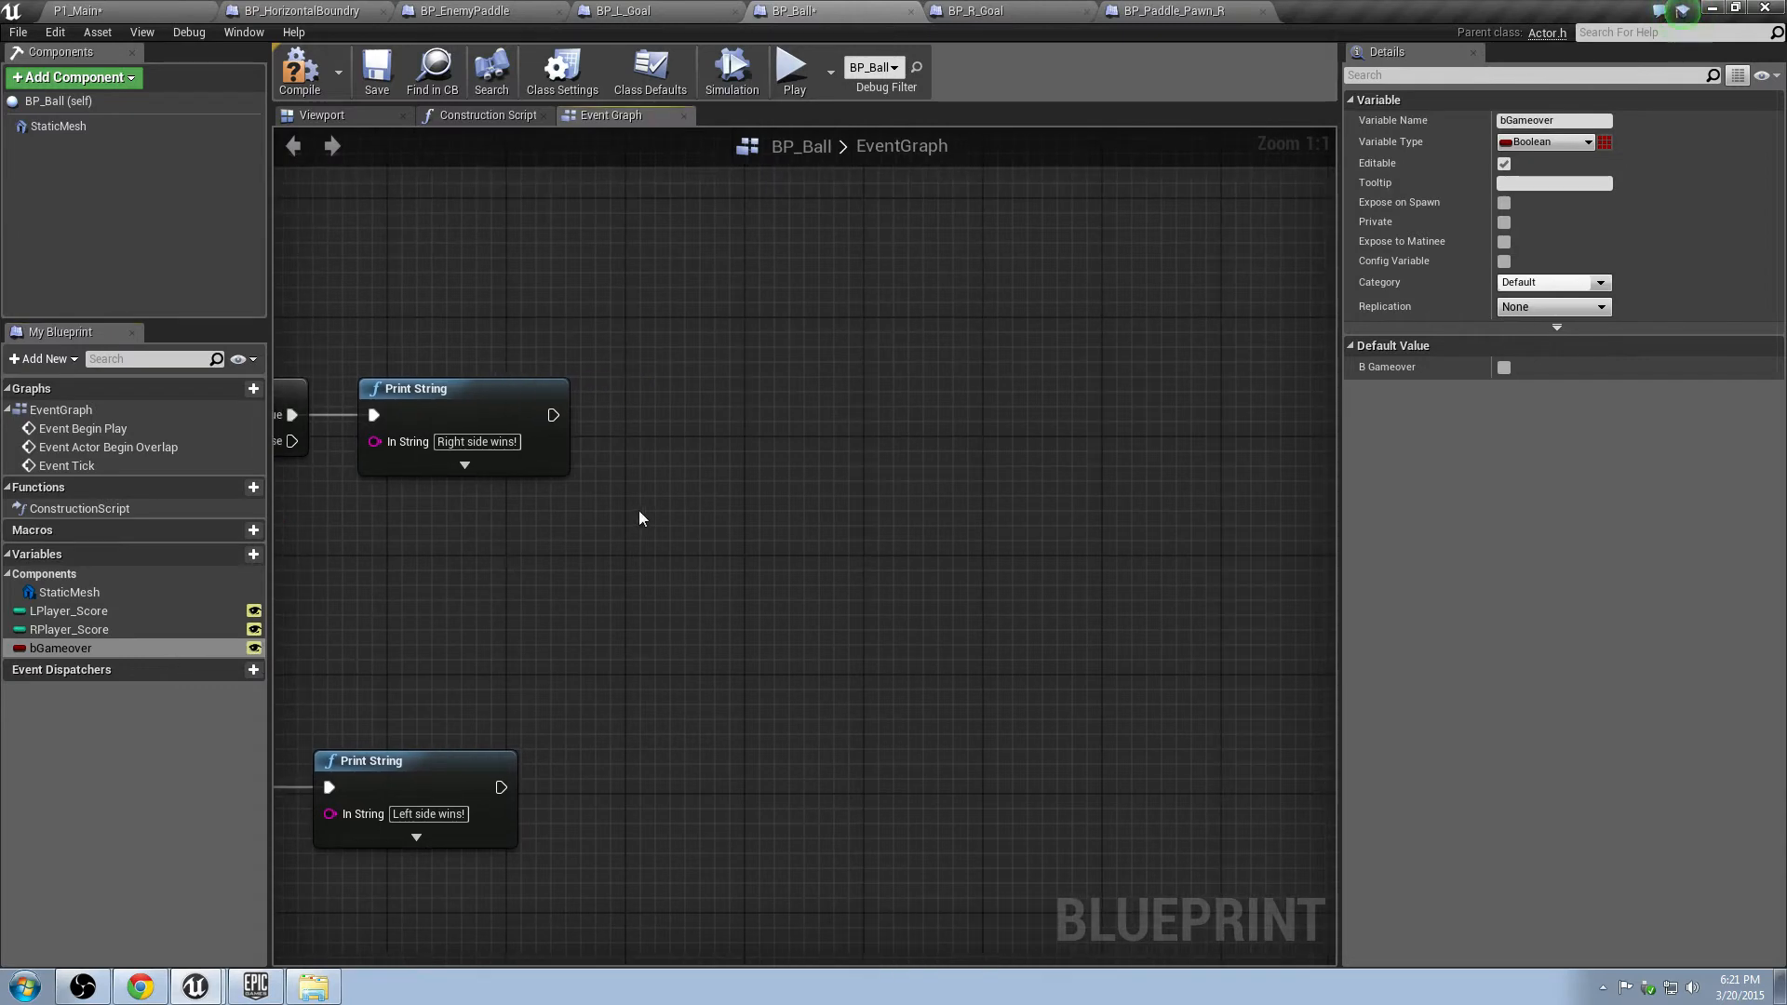
Add a Set bGameover node after the winner Print String and review the variable's settings.
drag(553, 415, 646, 428)
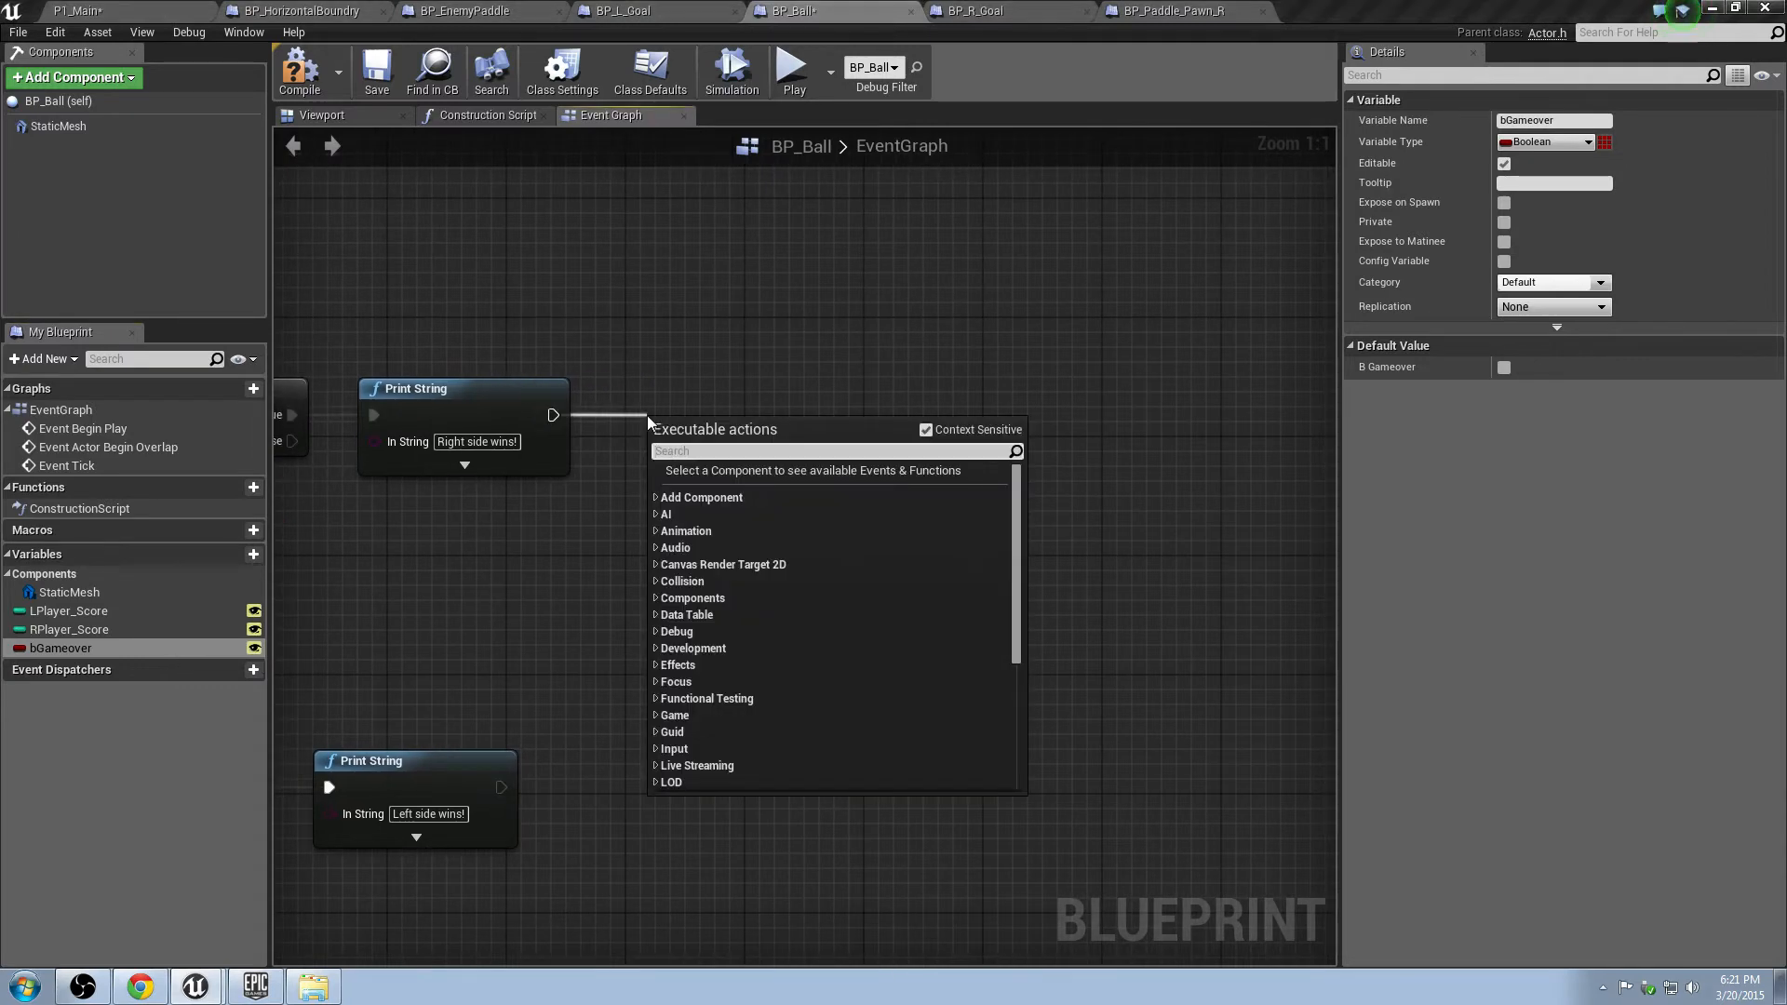
text(Set b)
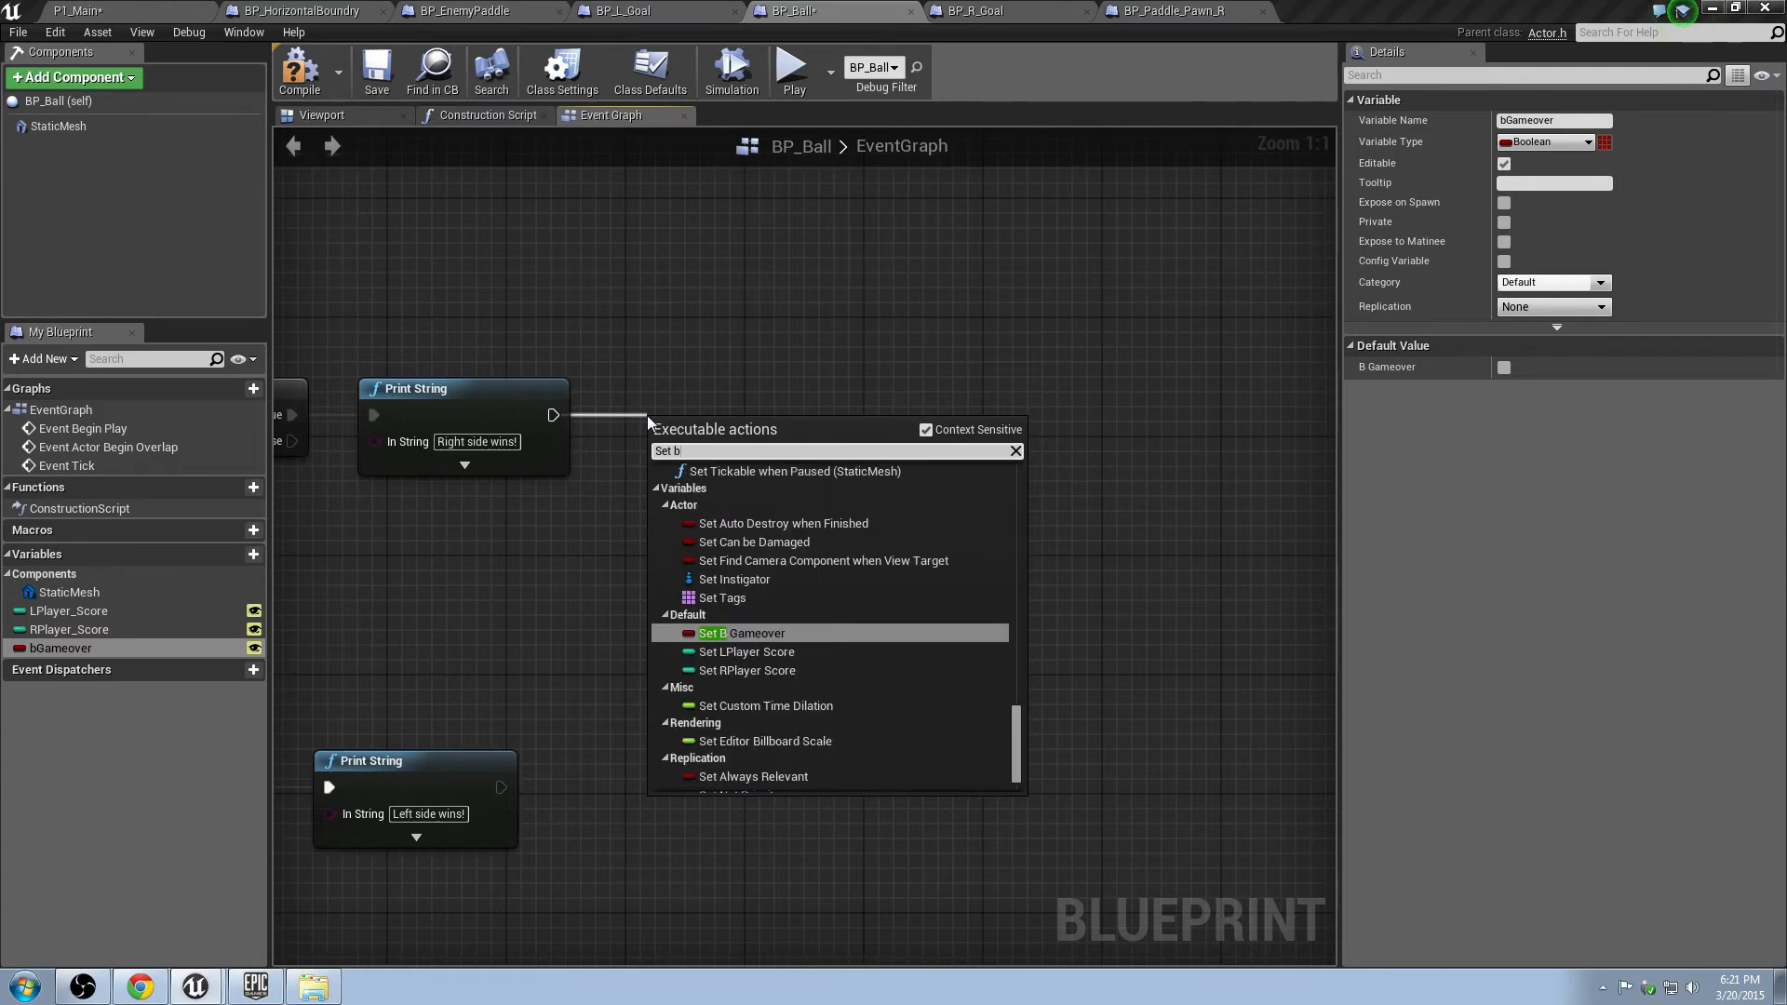
click(745, 633)
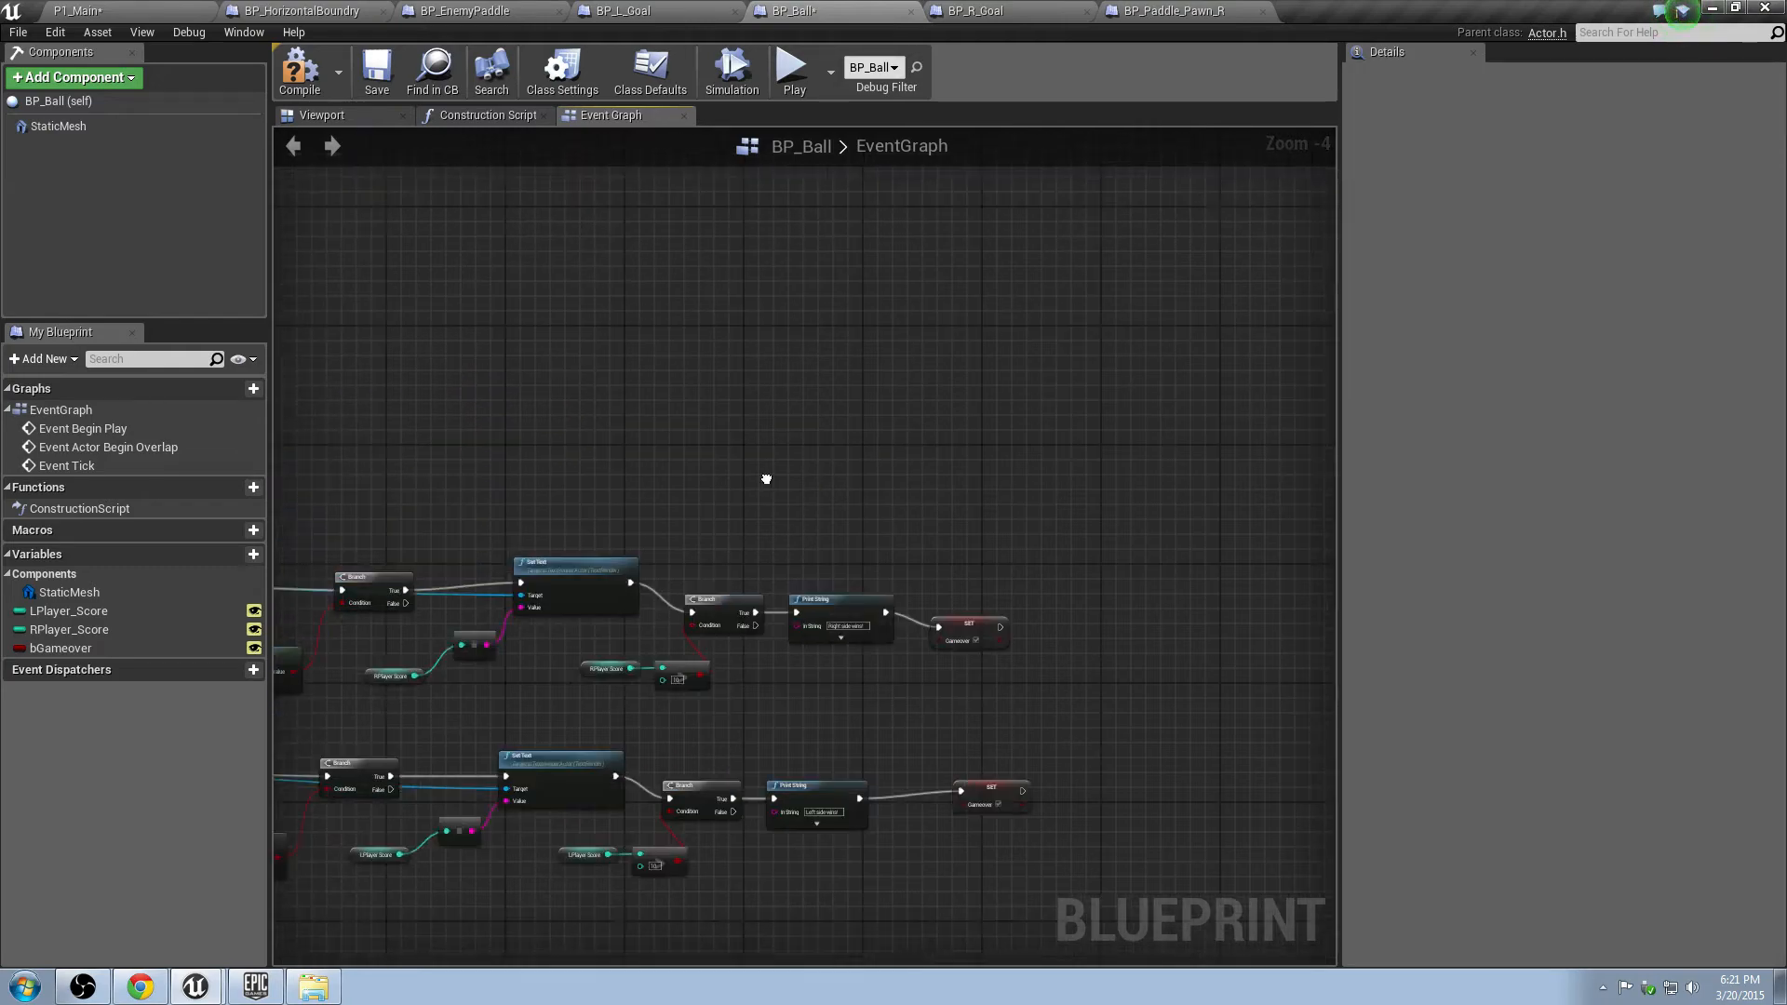
click(61, 647)
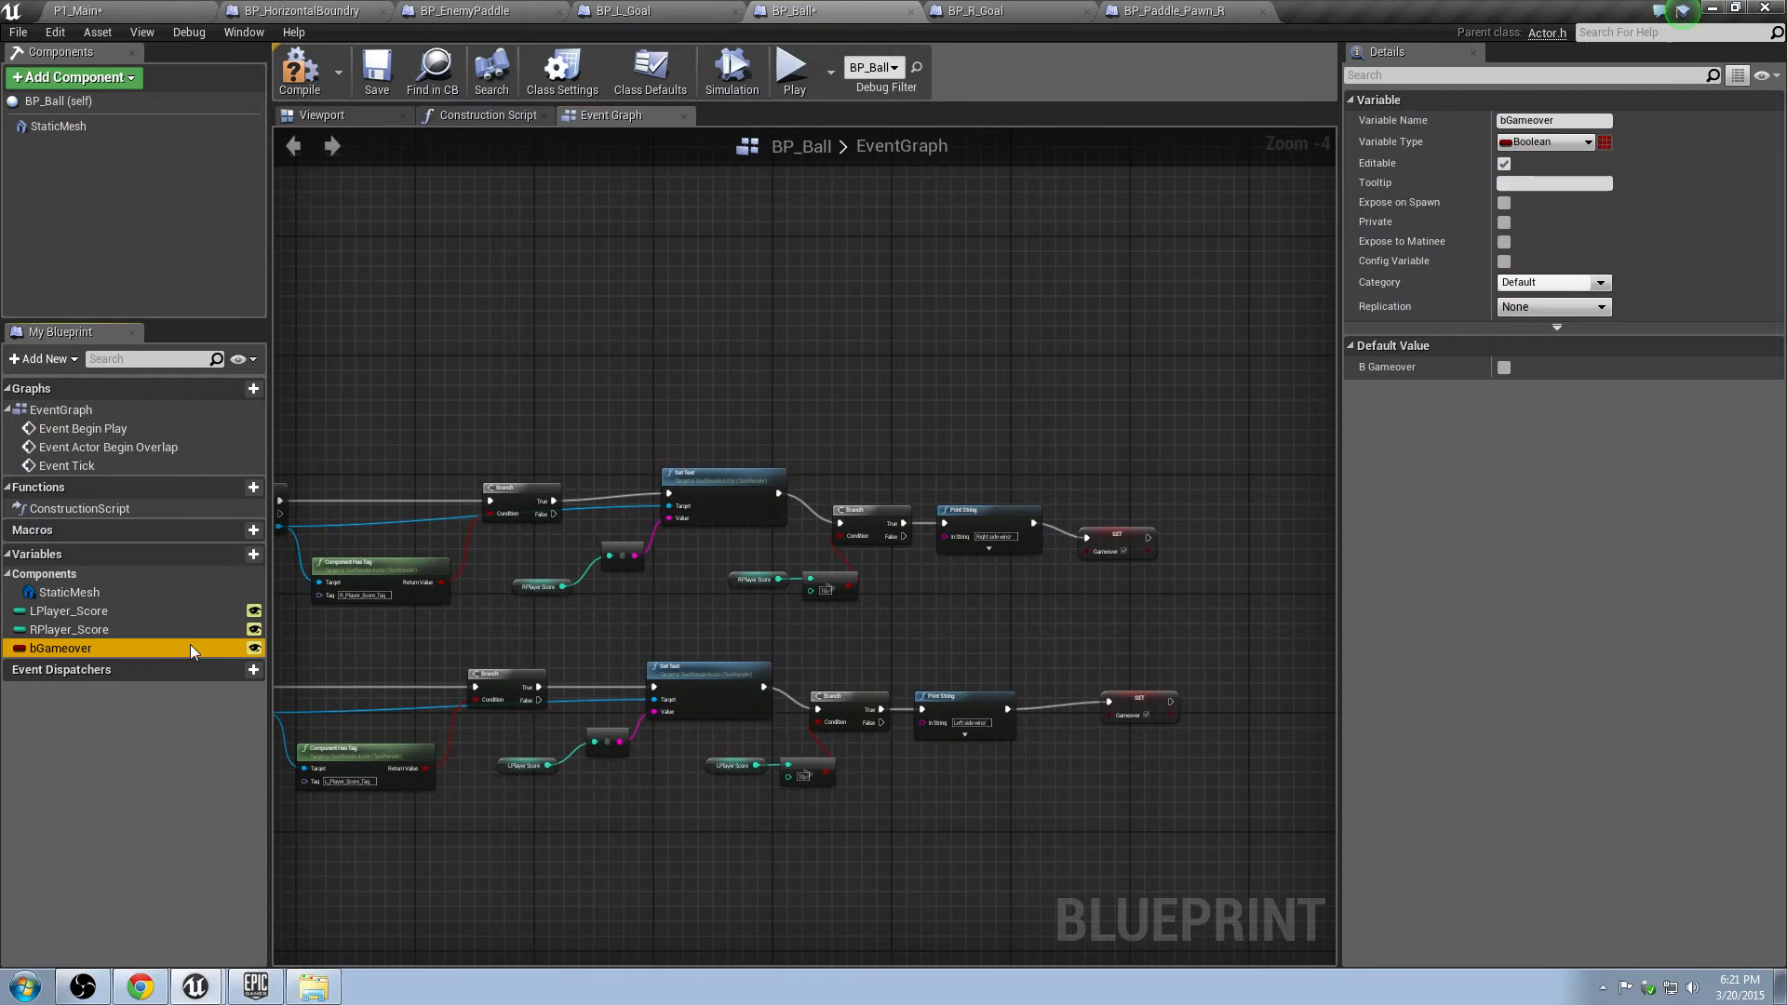
scroll(down, 3)
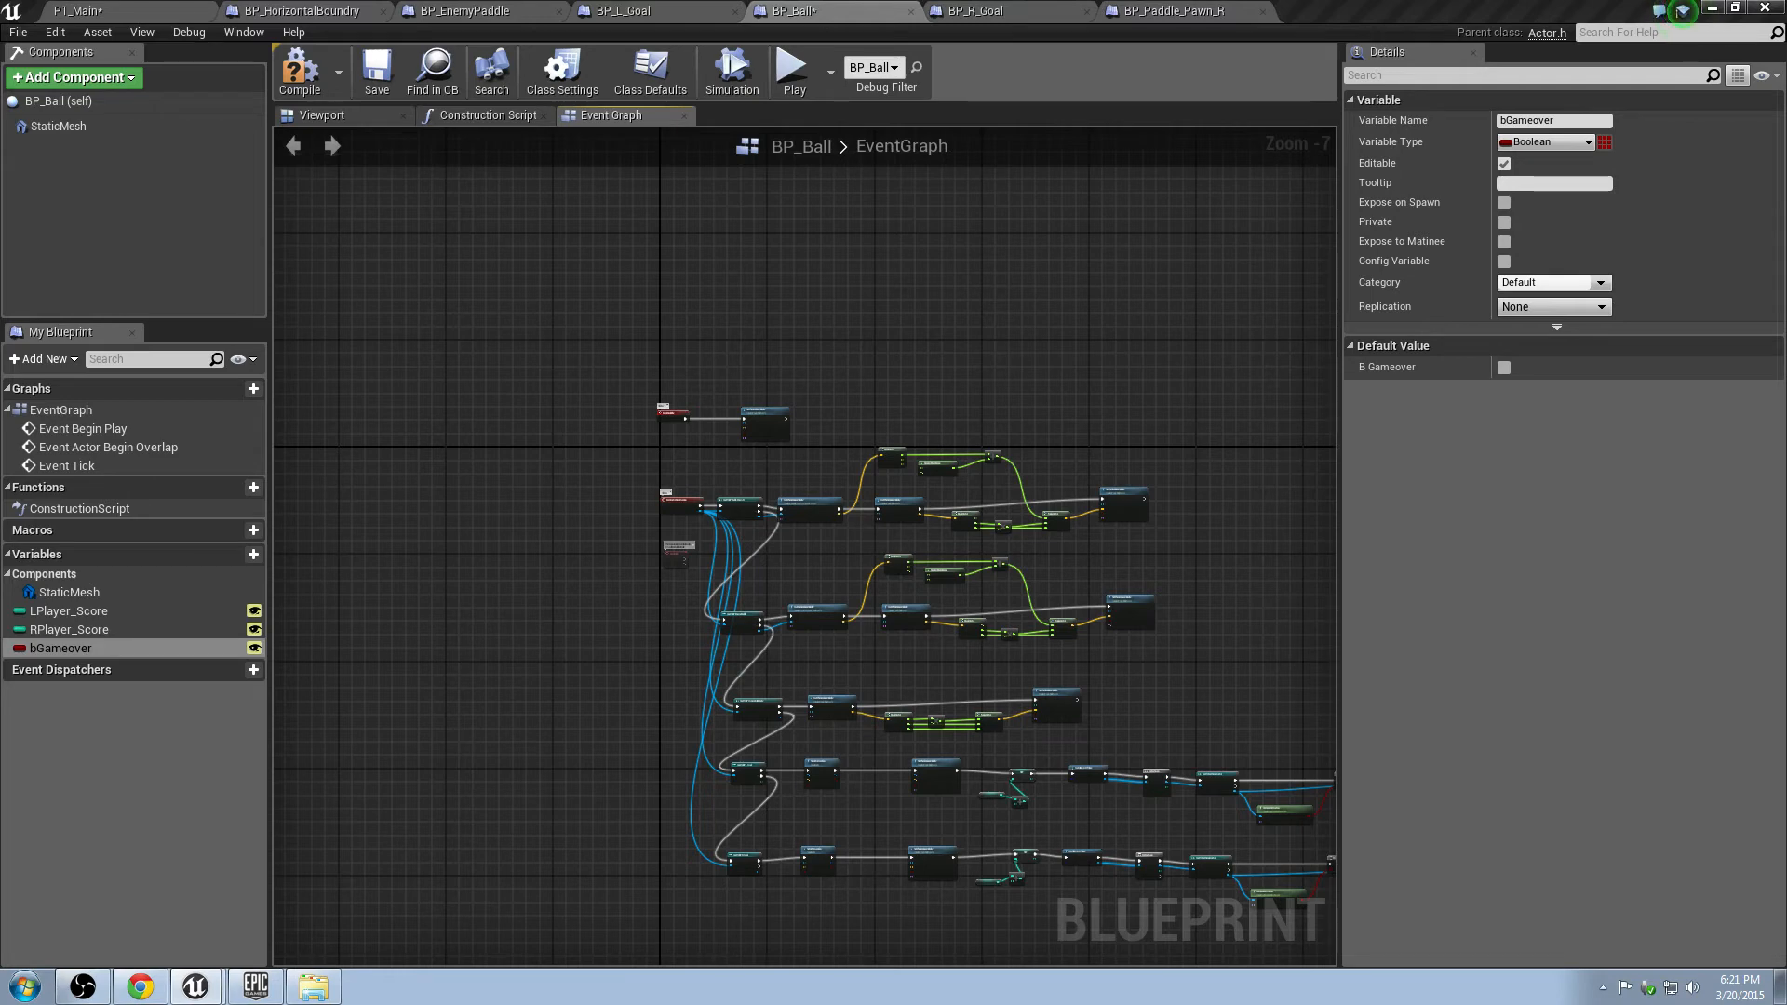
mouse_move(718, 475)
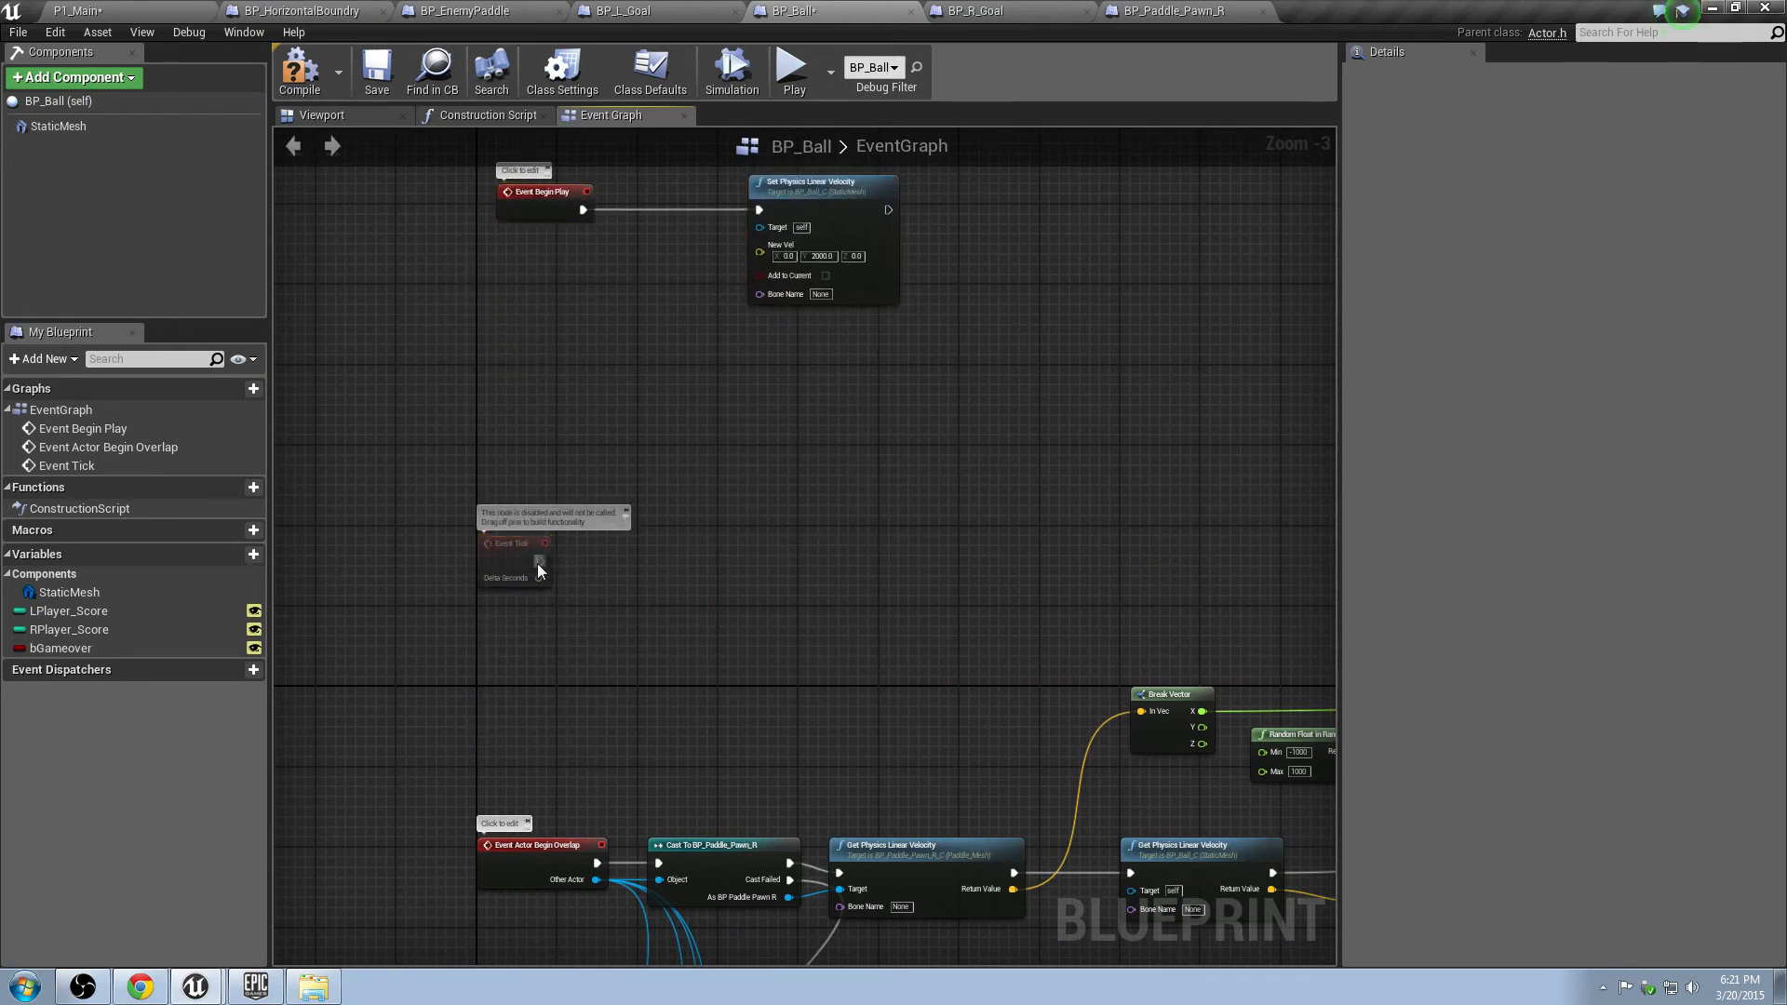
drag(543, 556, 667, 568)
text(set physic)
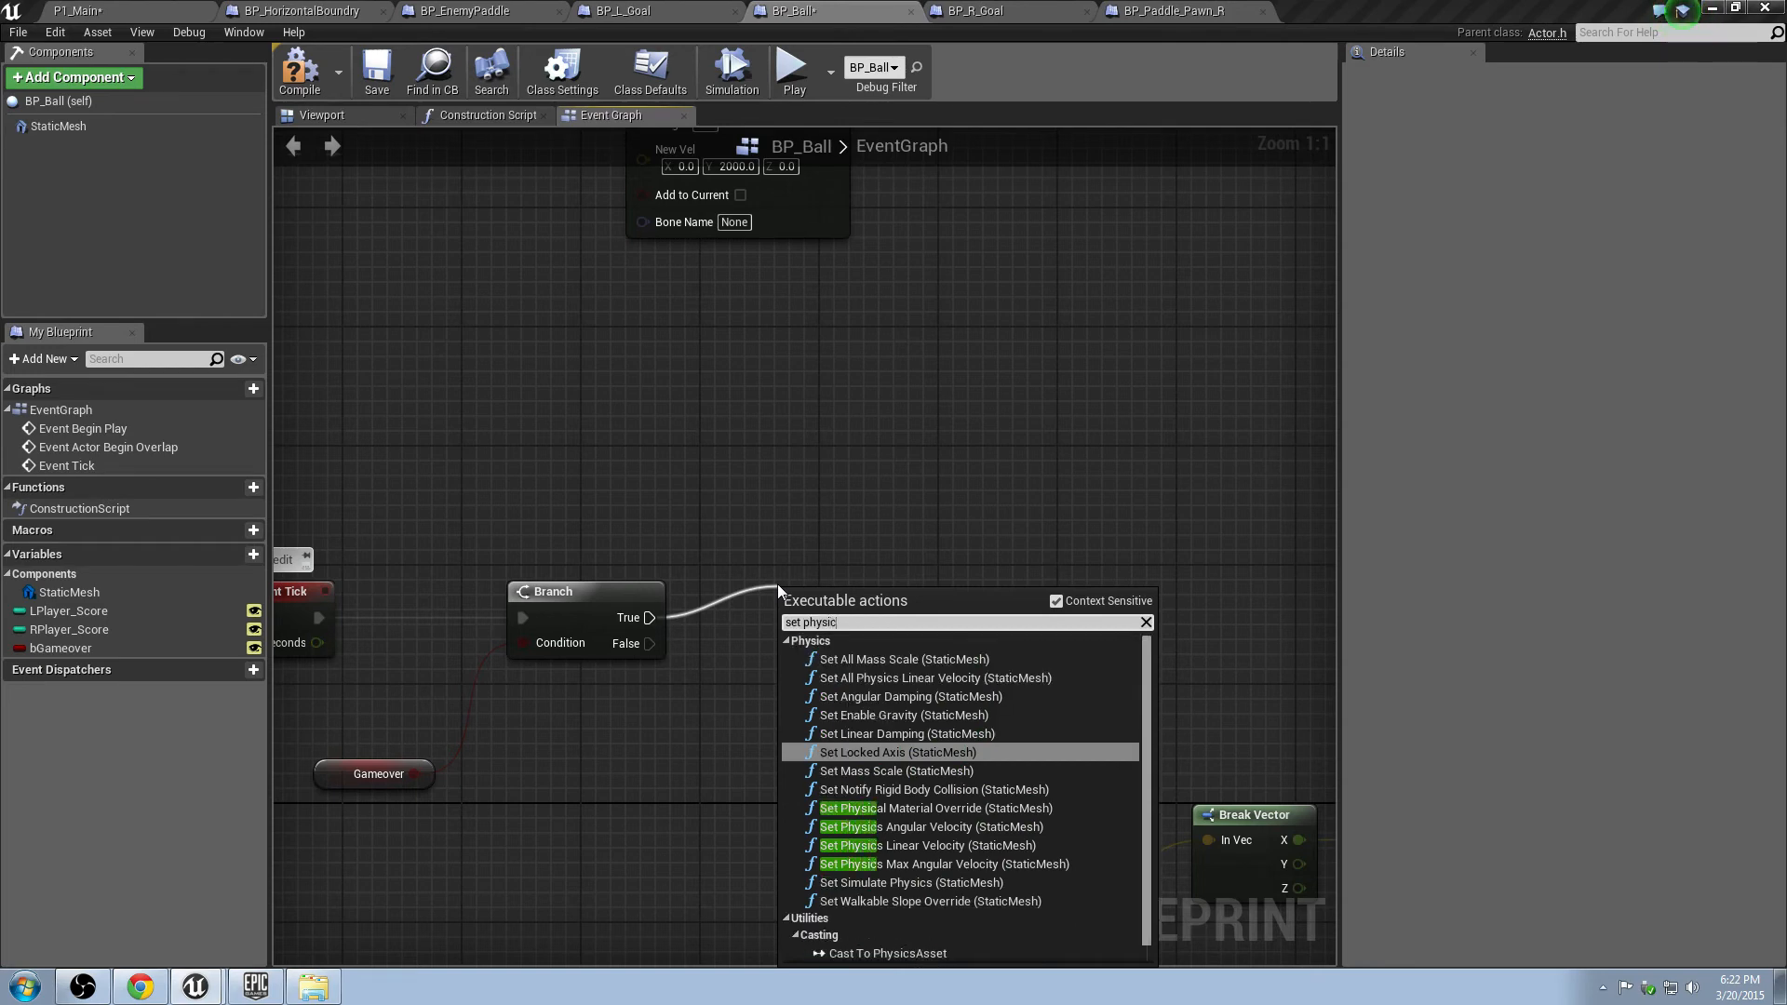
Add Set Physics Linear Velocity to zero on the Gameover branch, followed by a Delay.
click(927, 845)
text(delay)
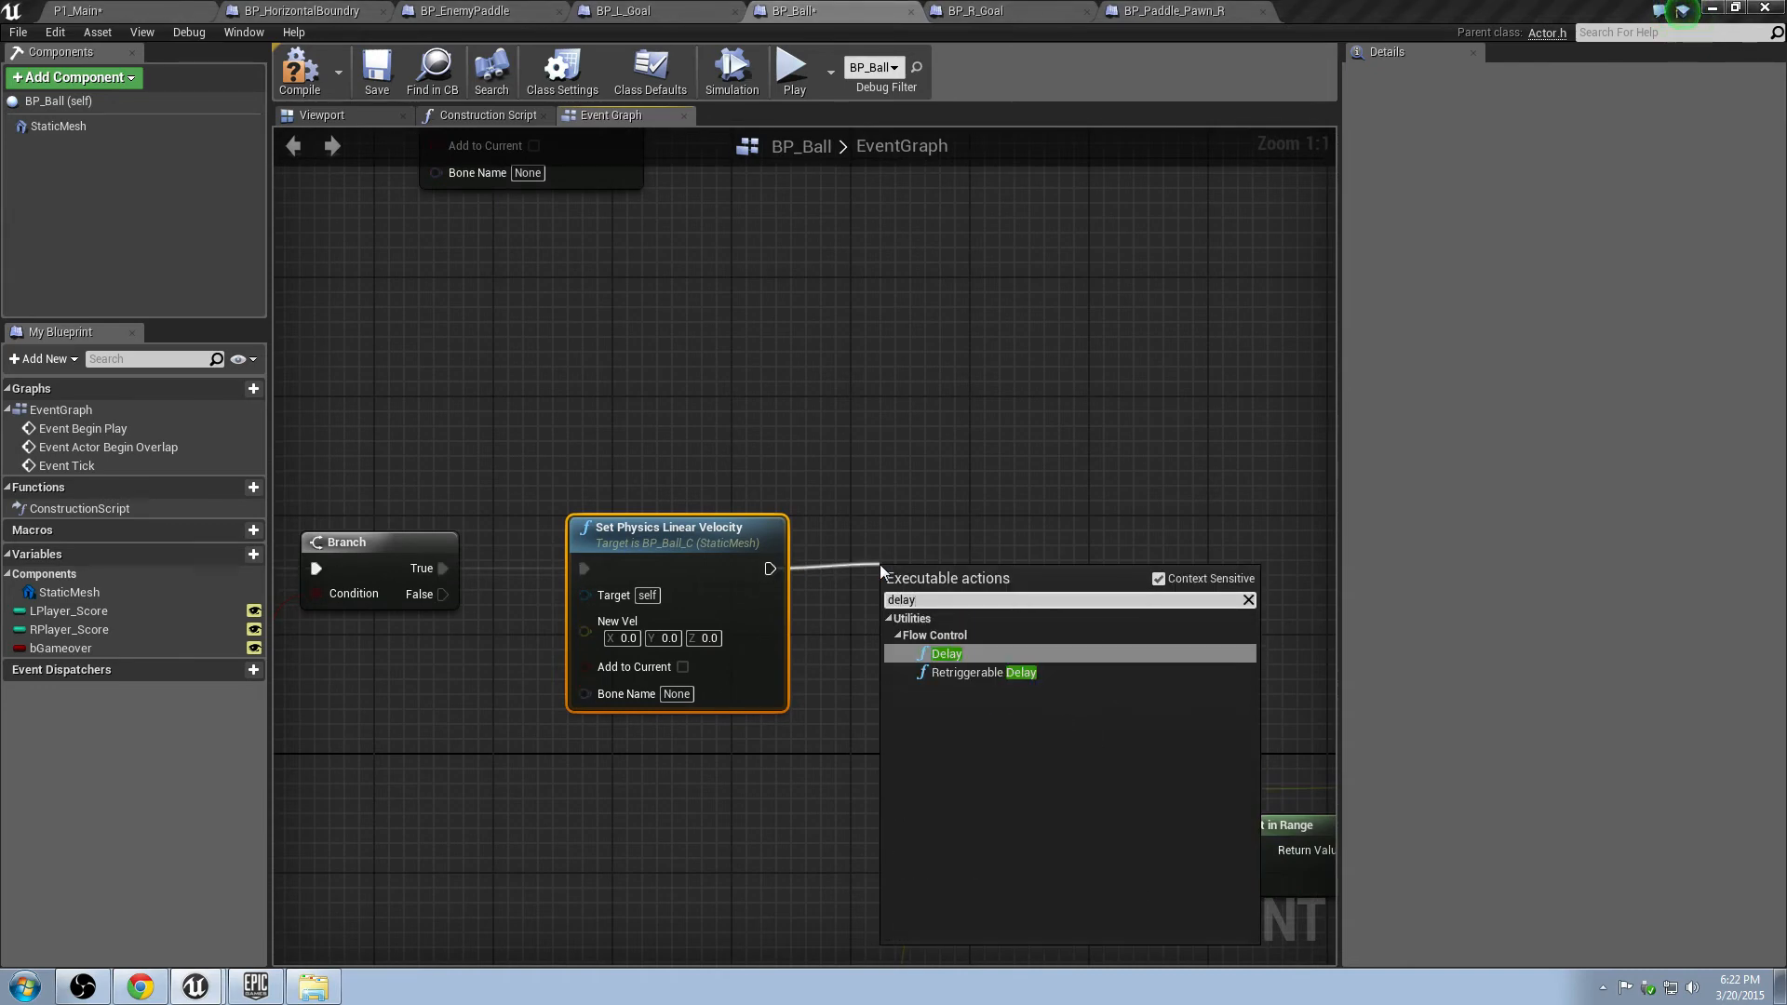
click(945, 653)
text(3)
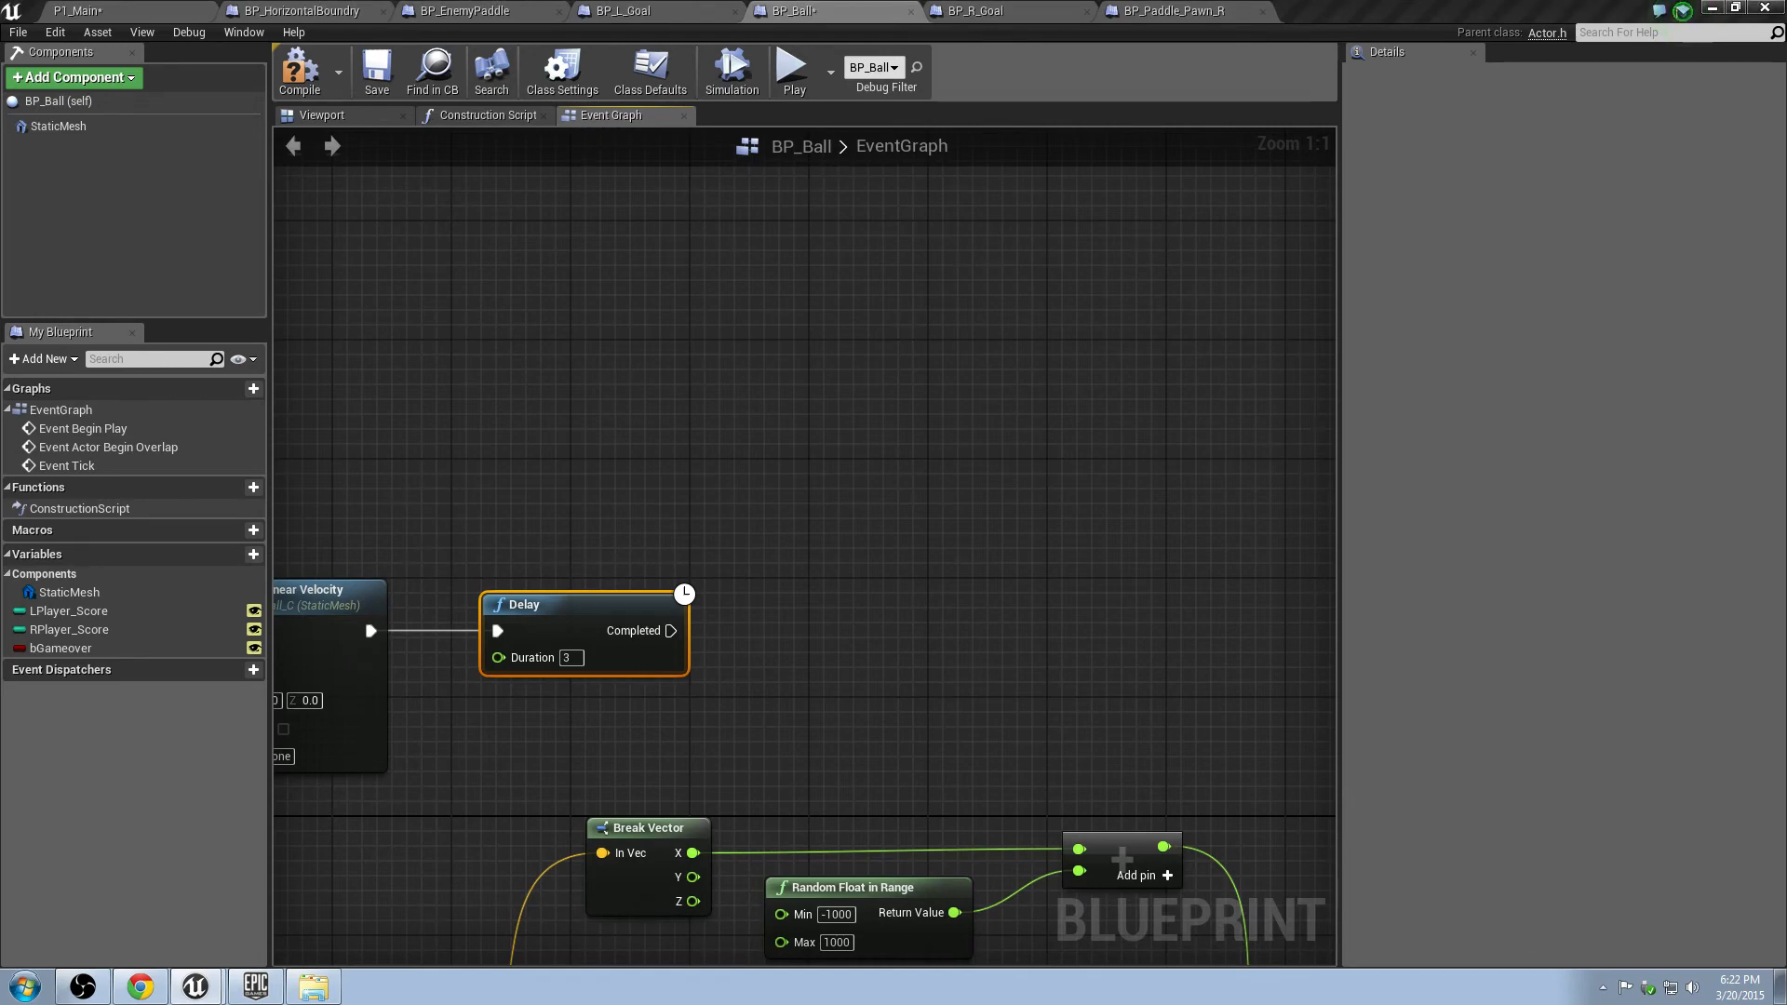
mouse_move(862, 588)
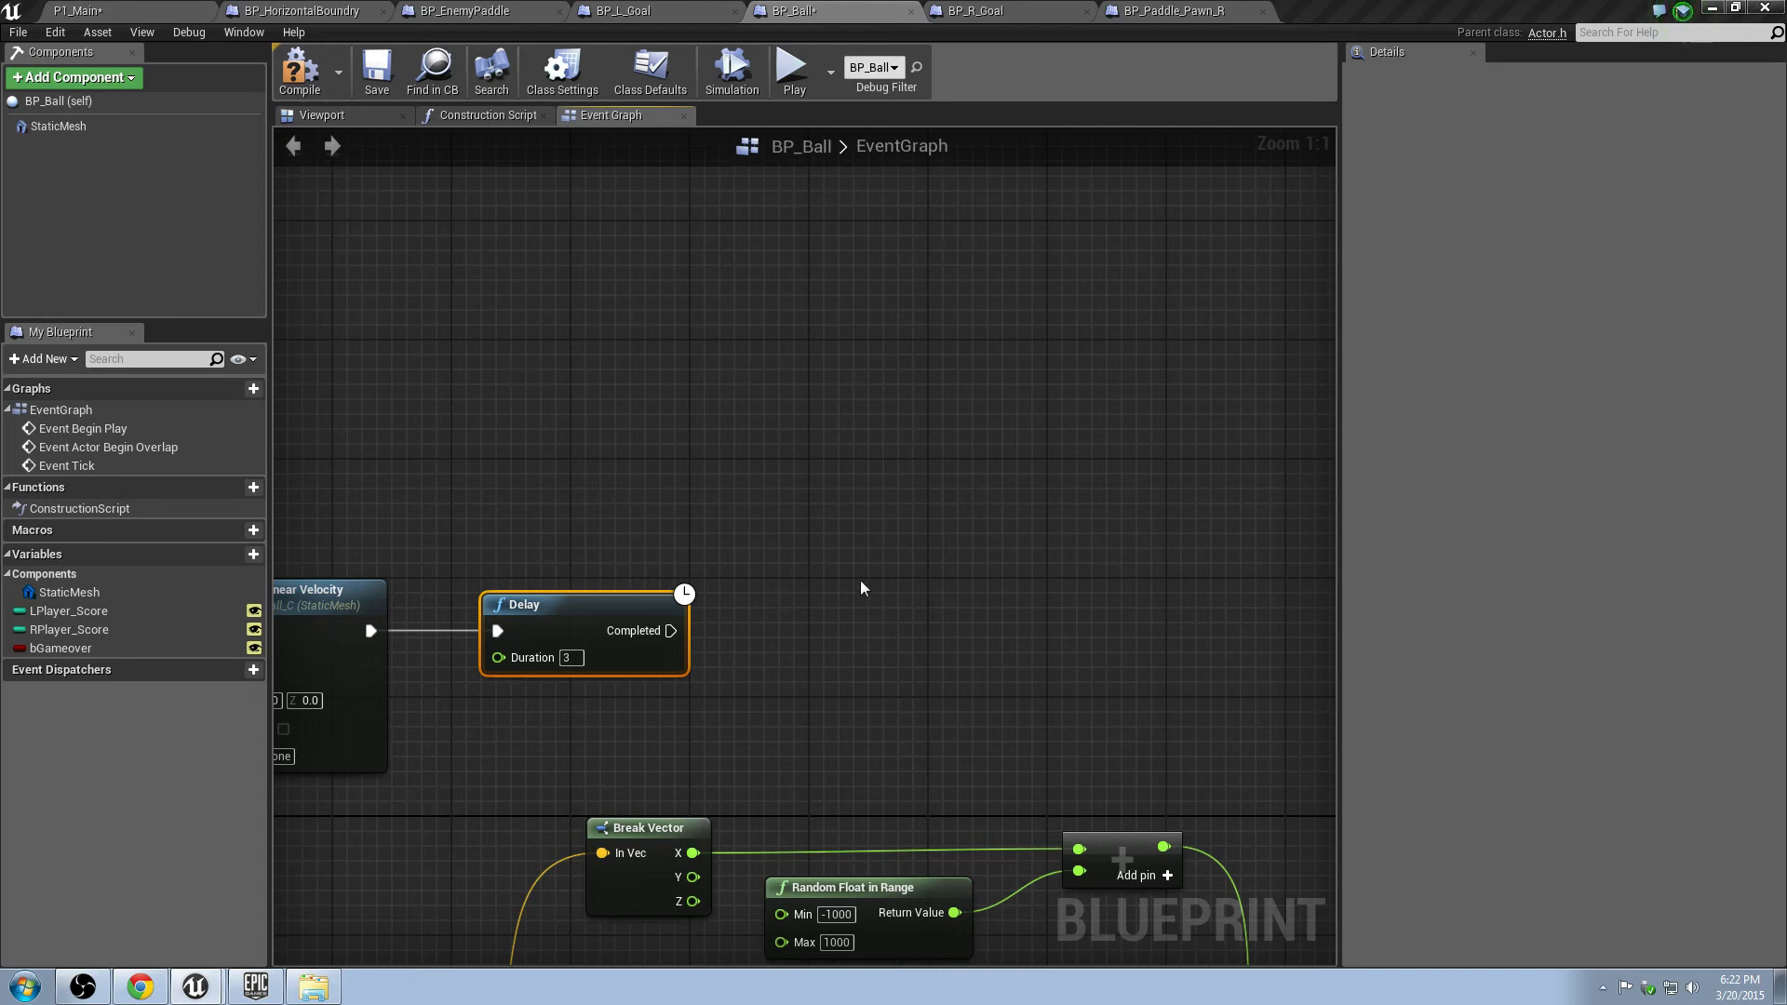
mouse_move(737, 636)
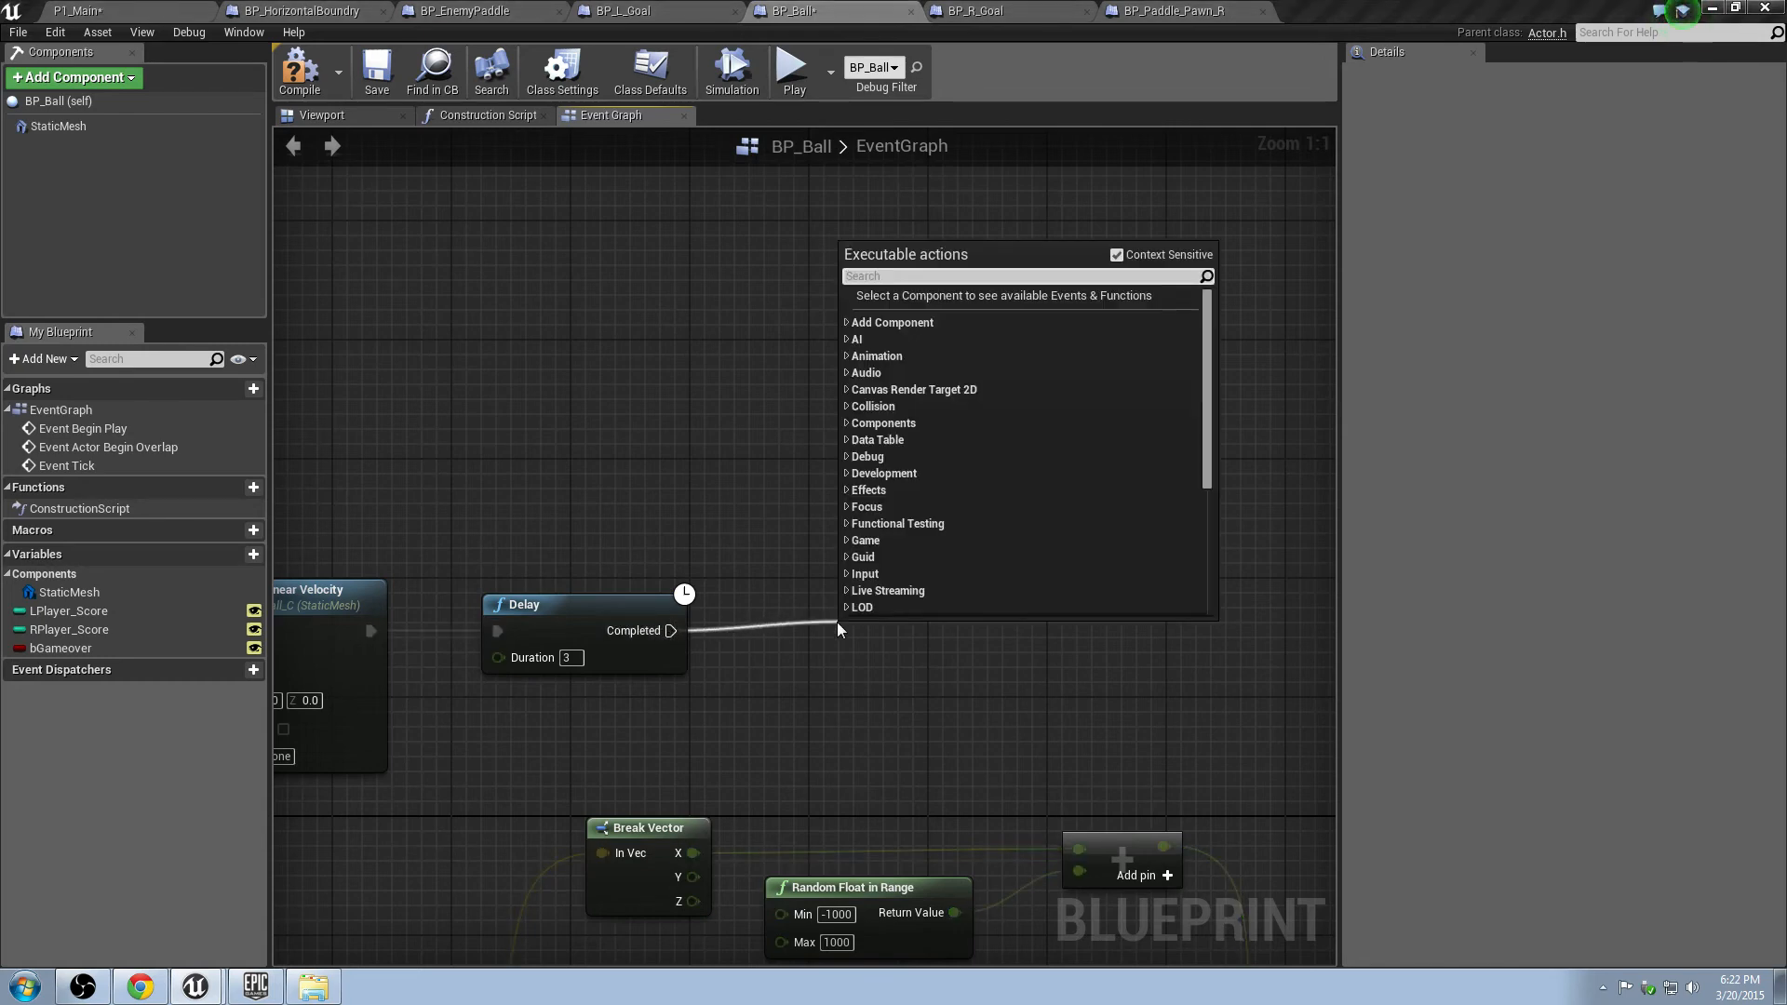
Add an Open Level node after the Delay with Level Name P1_Main.
click(897, 633)
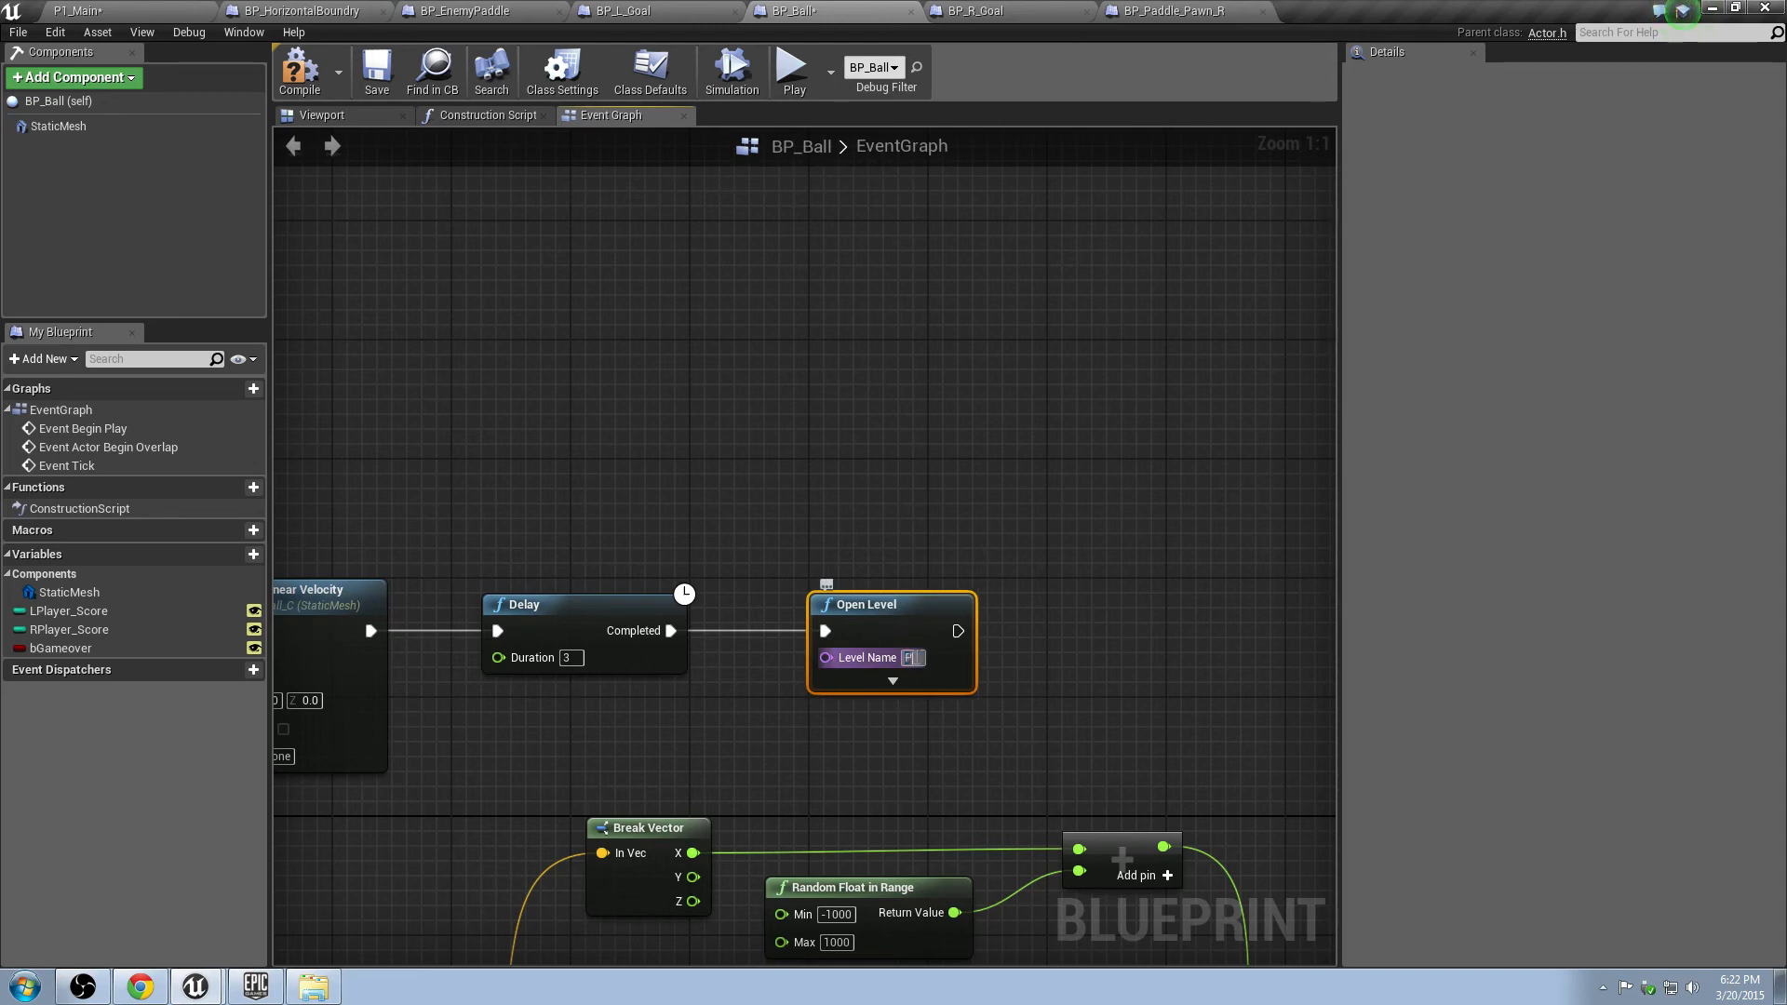
text(P1_Main)
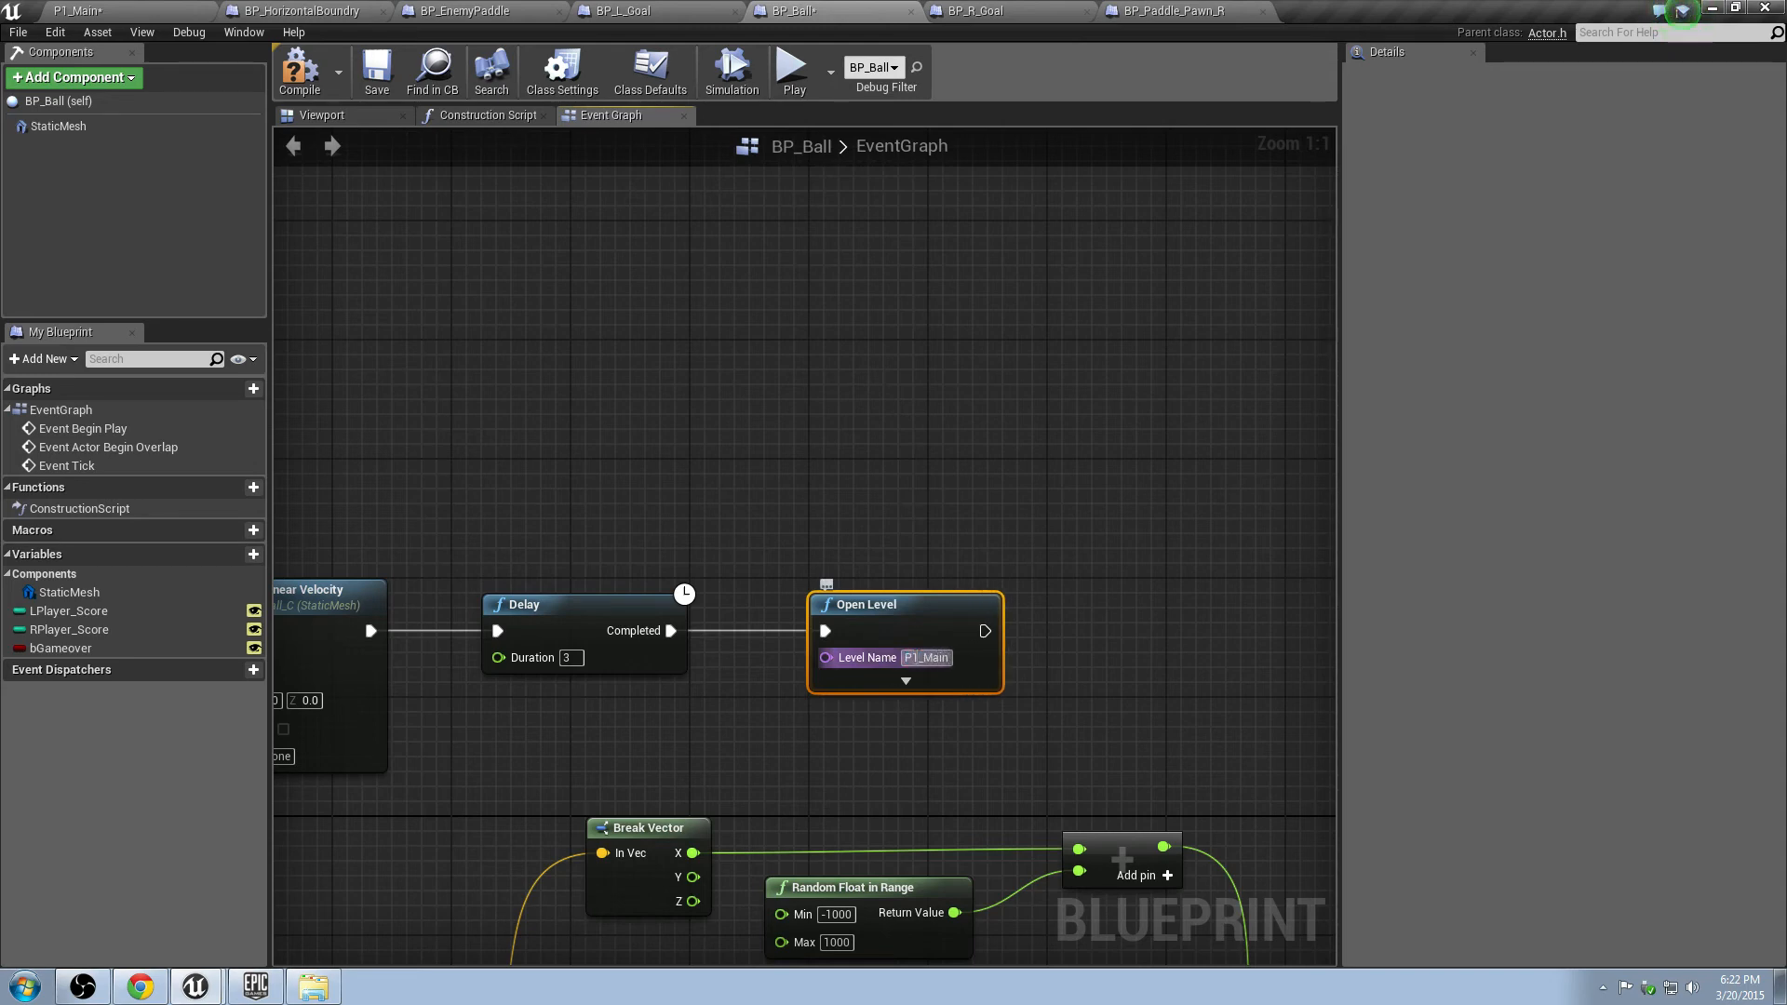
click(819, 502)
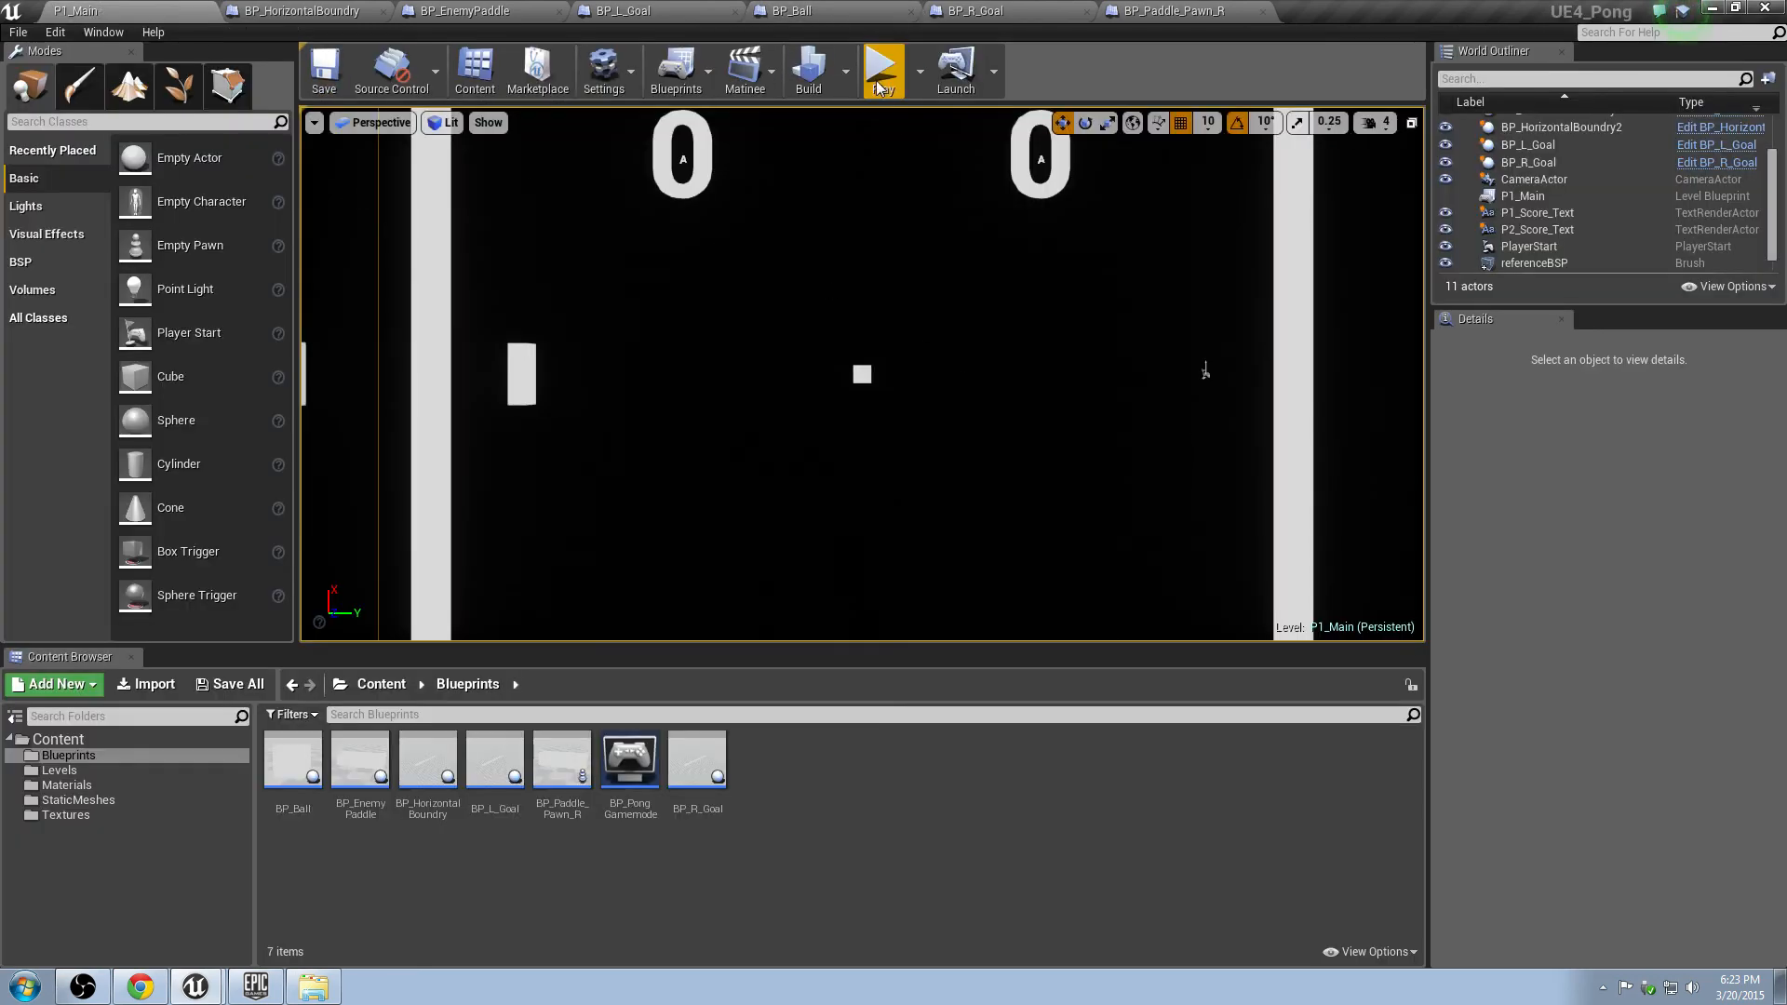
Play the Pong level to test it, then stop the session.
click(882, 63)
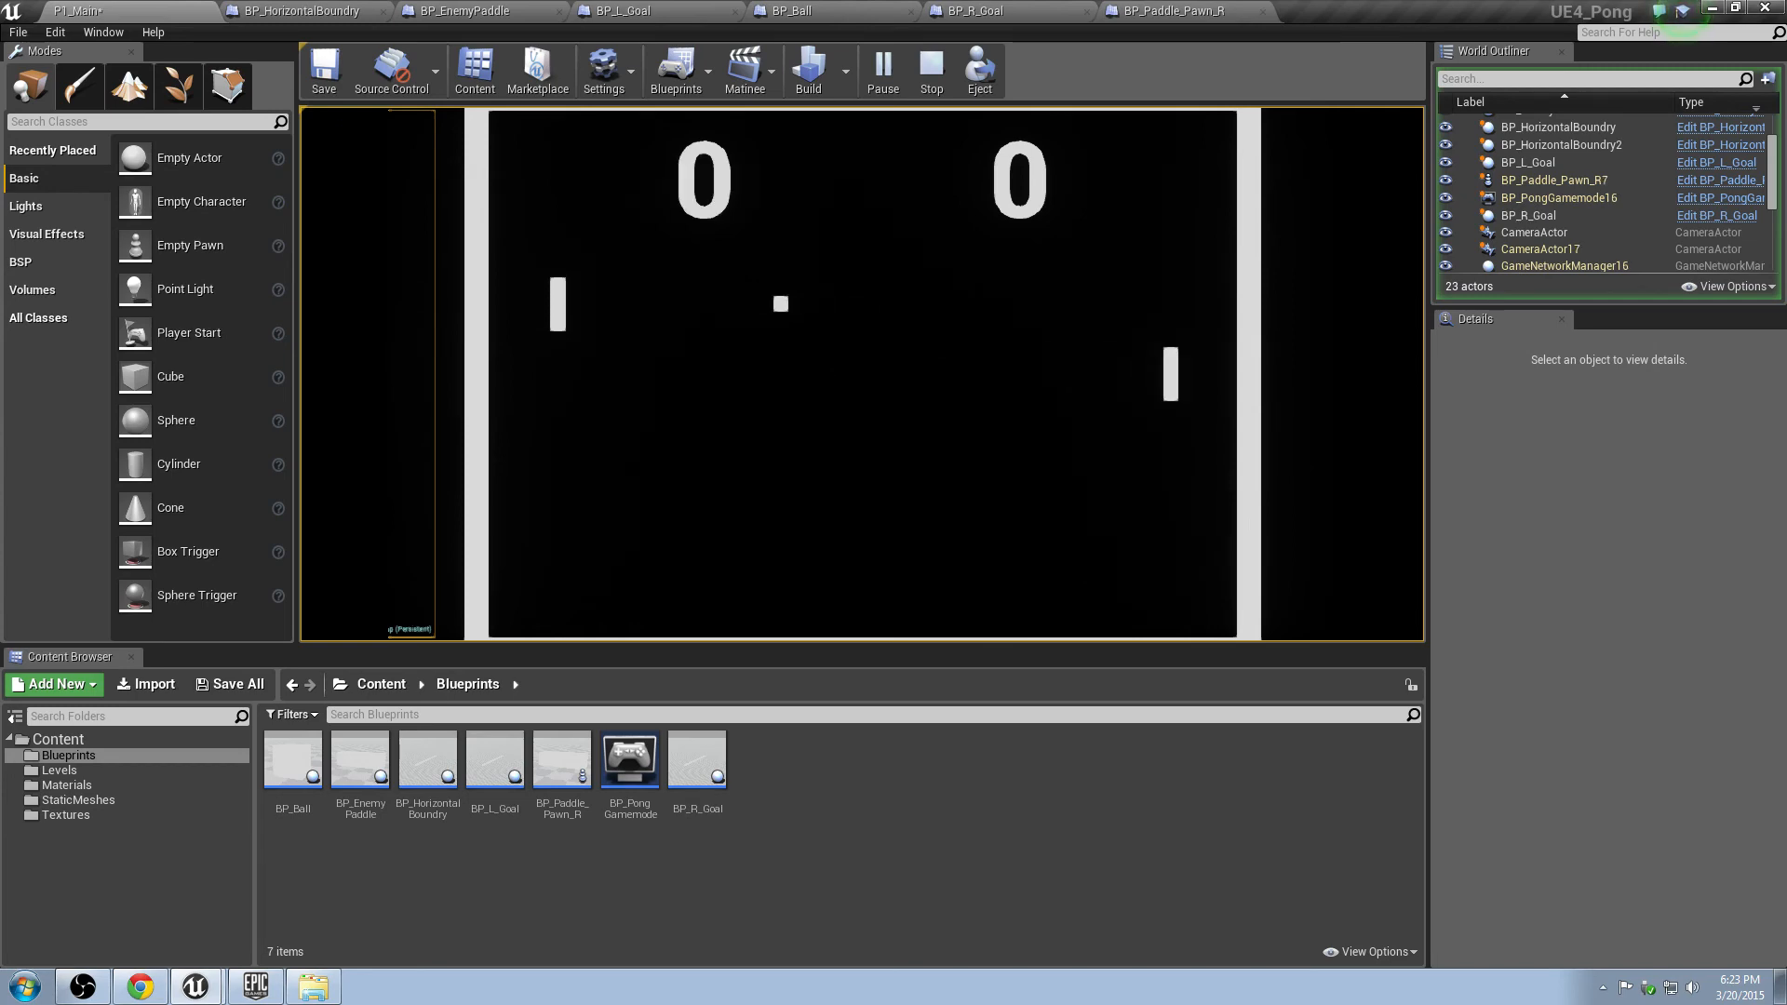
click(1167, 11)
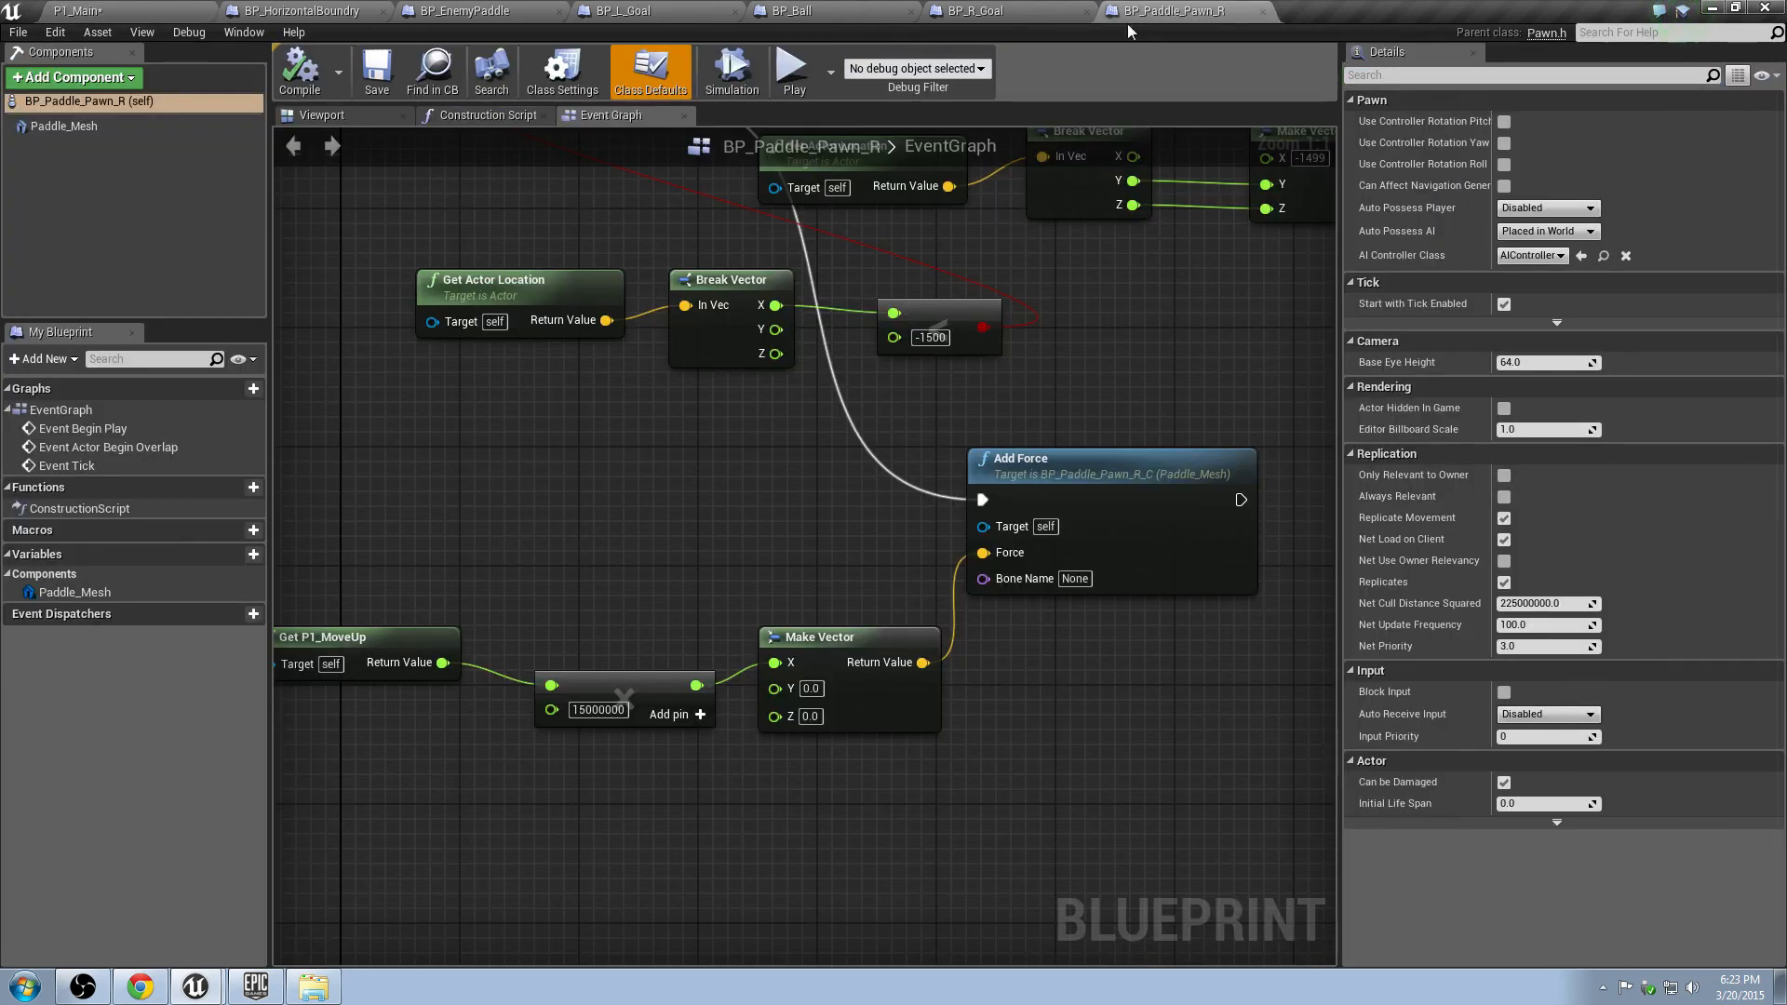
Review and compile the BP_Ball blueprint, then return to the P1_Main level.
click(784, 11)
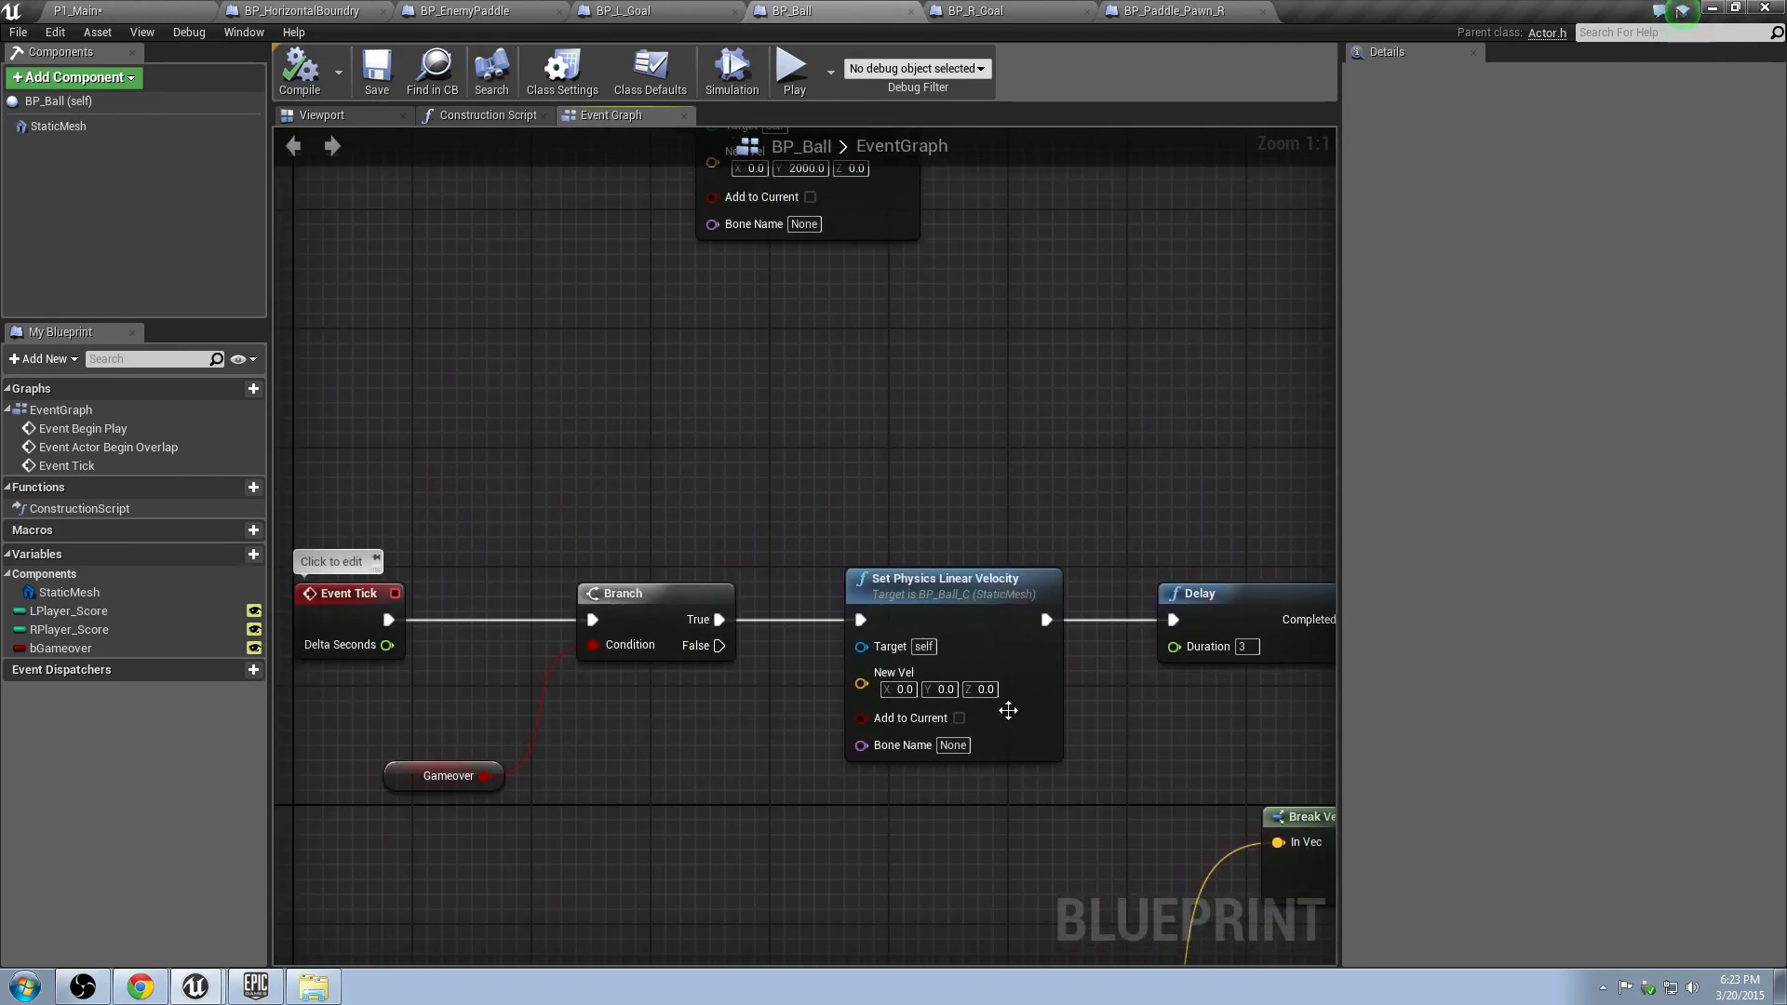
mouse_move(570, 32)
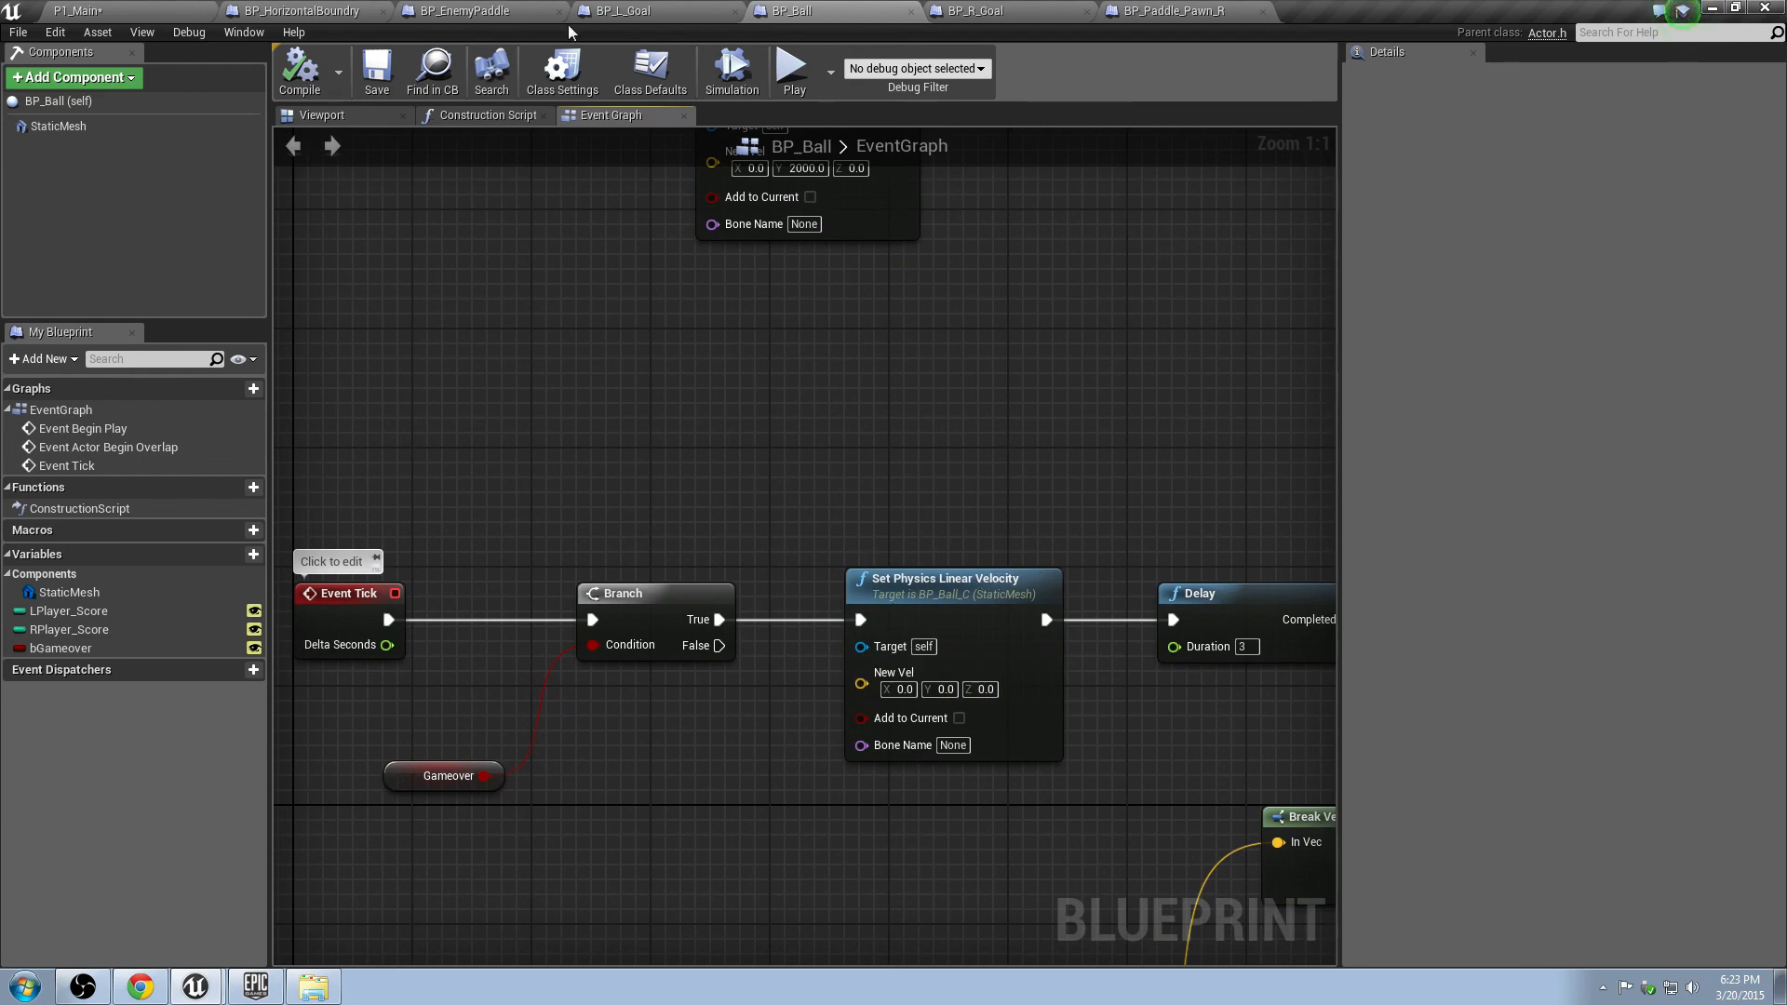
mouse_move(892, 514)
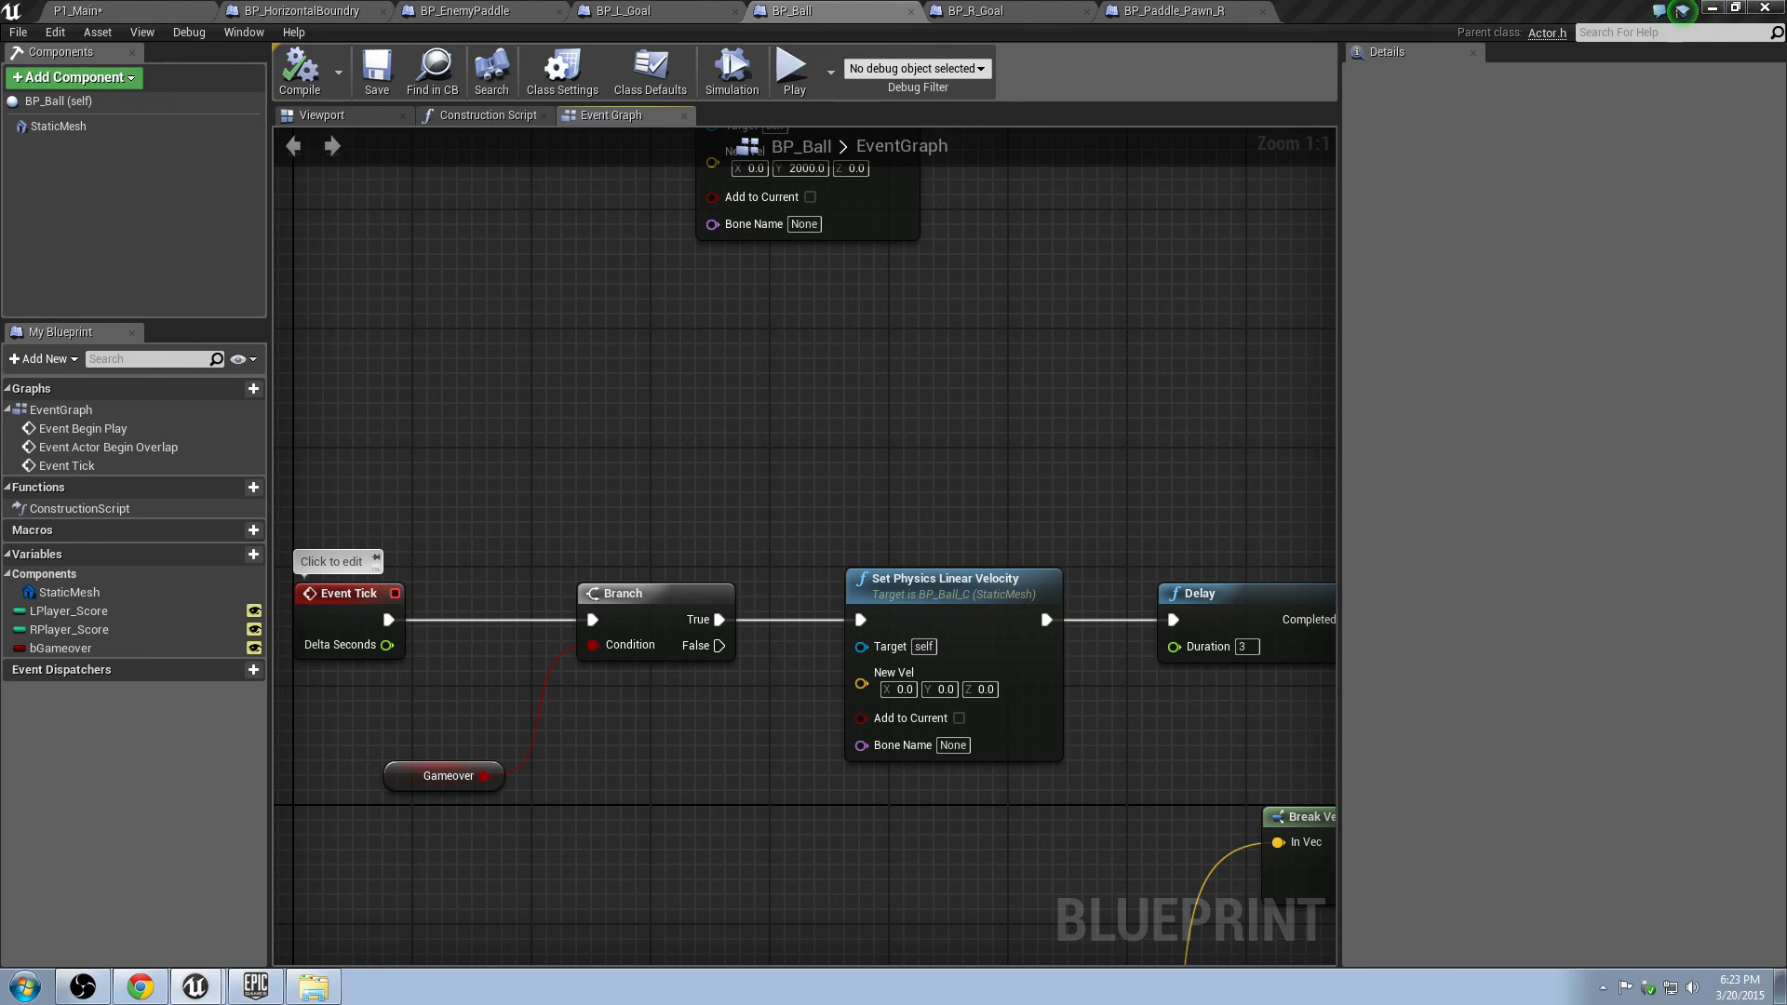
scroll(down, 3)
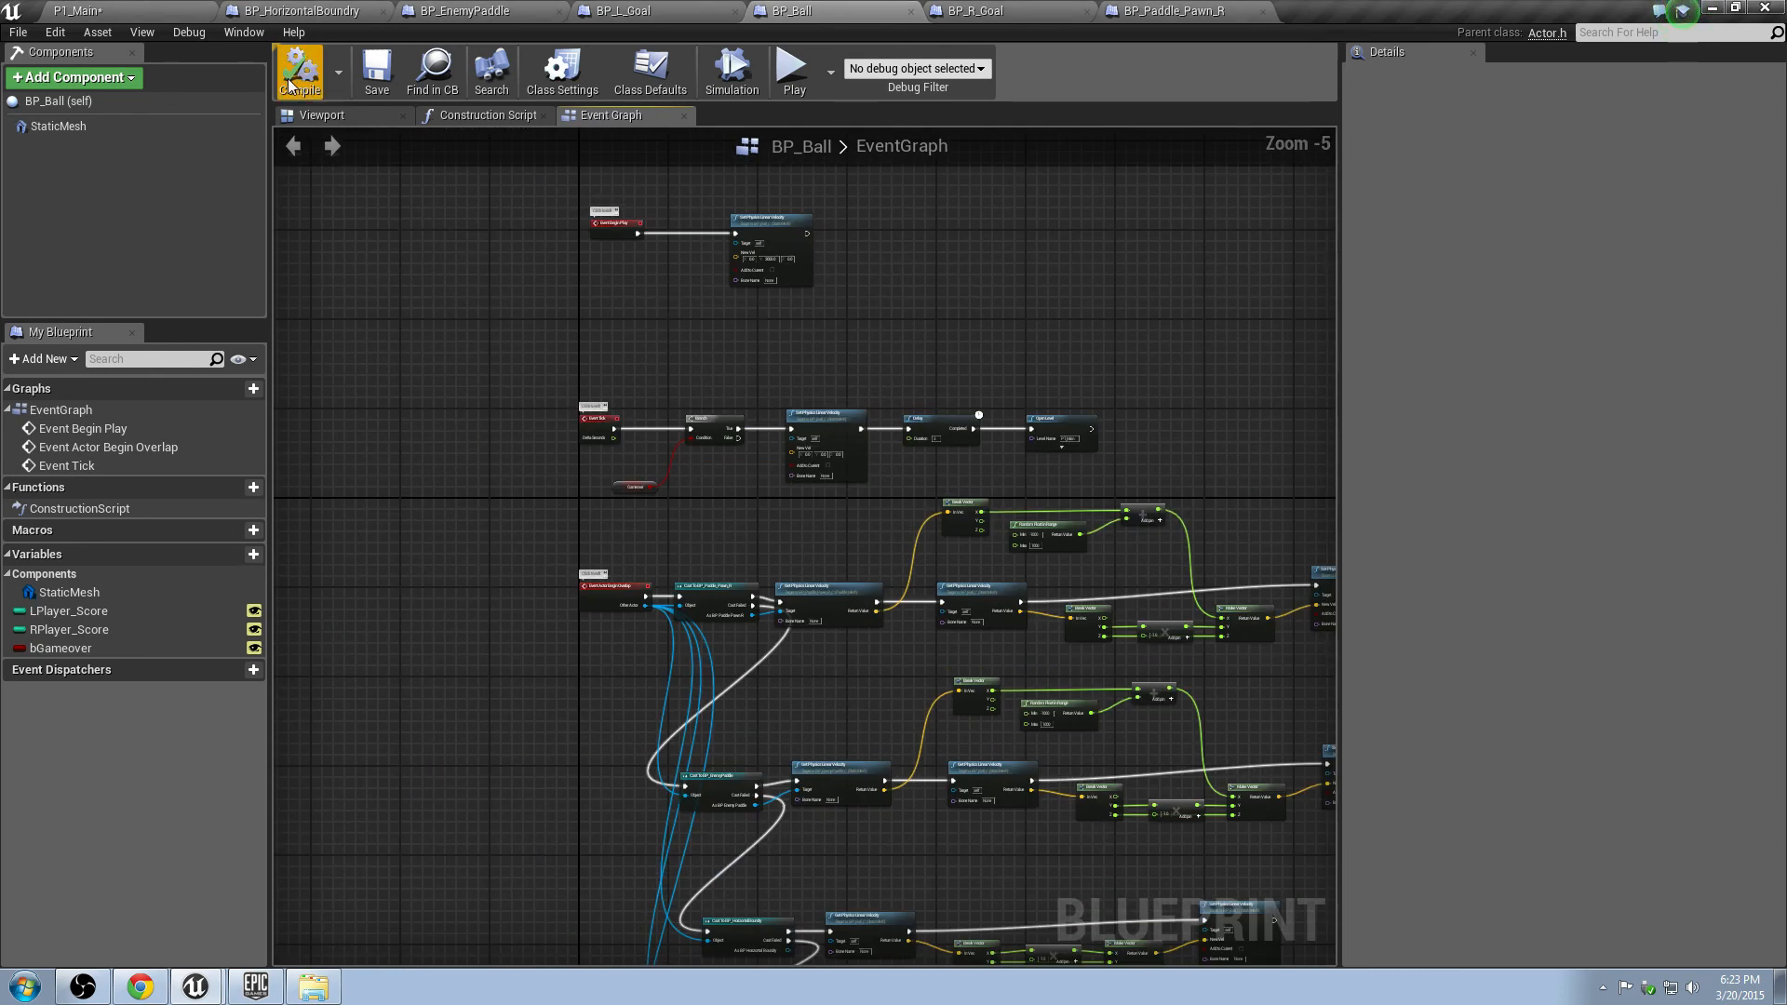
click(298, 71)
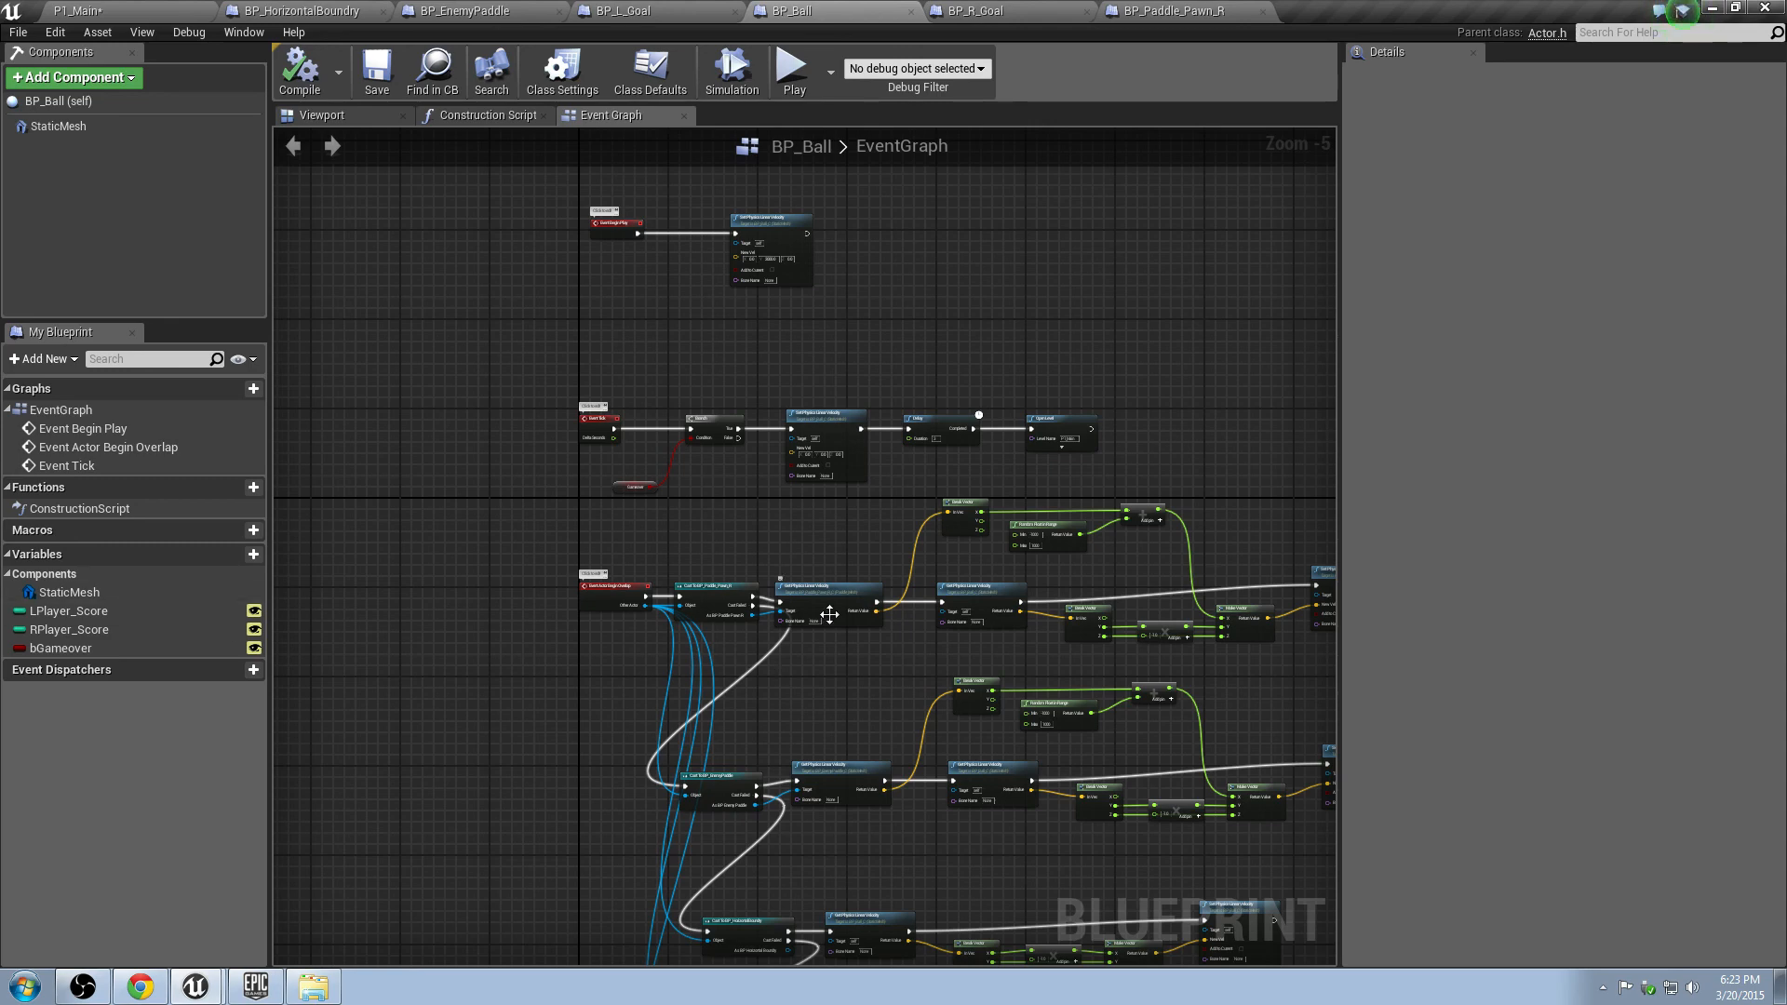
click(91, 11)
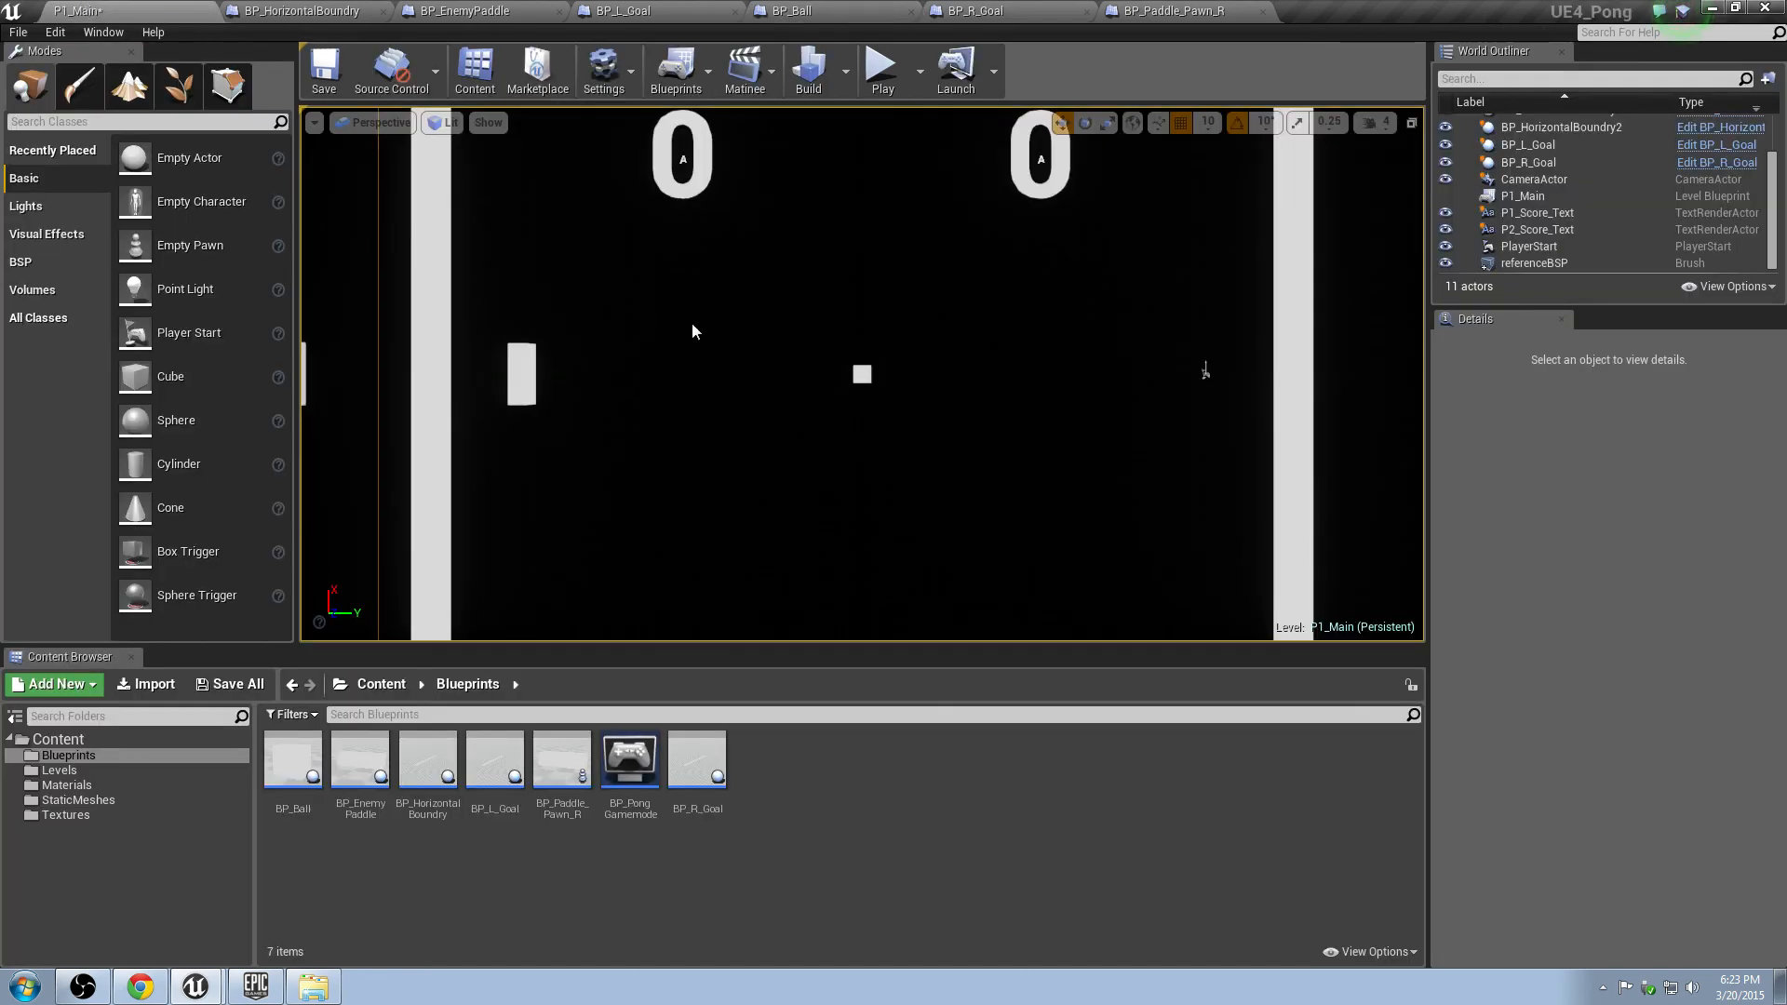